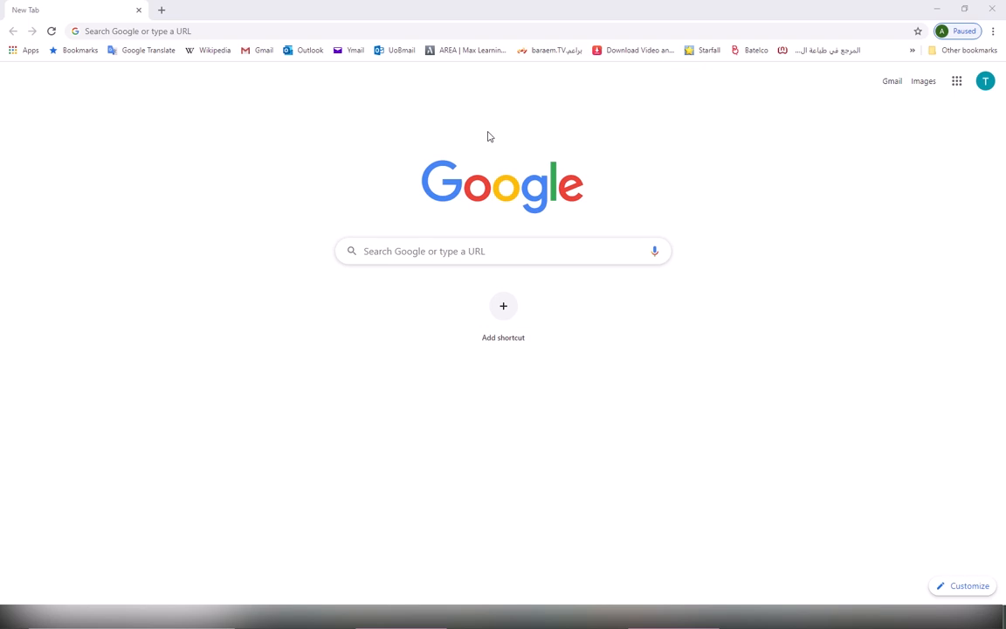
pyautogui.moveTo(489, 153)
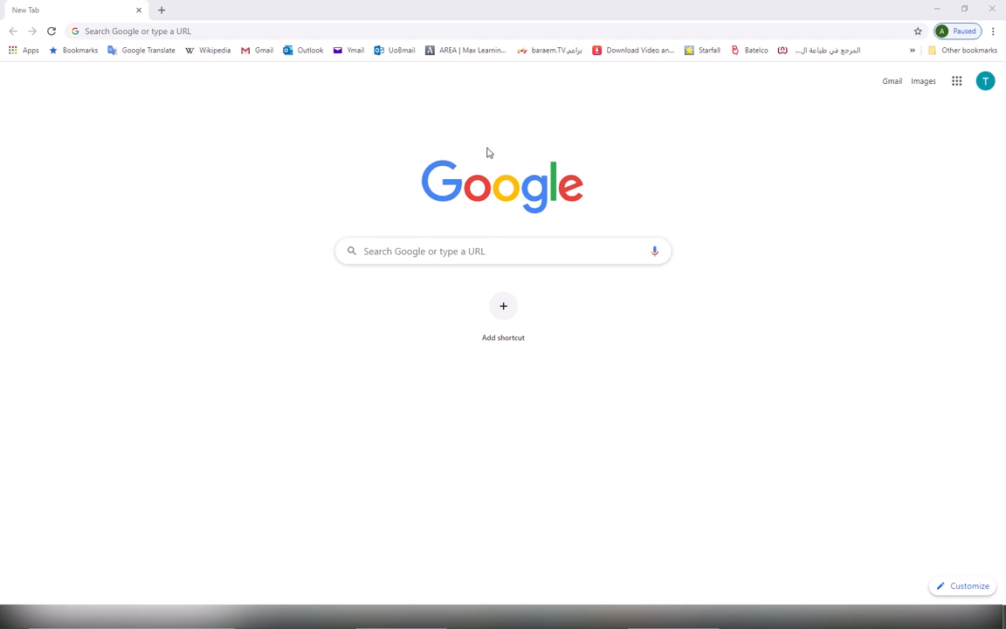
pyautogui.moveTo(478, 122)
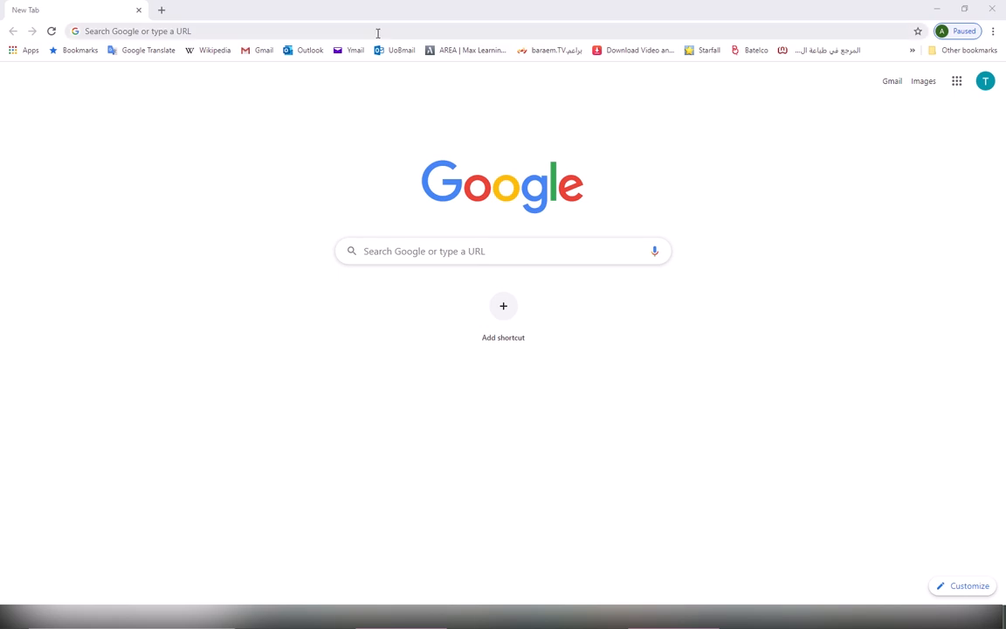
# Step: Download the Python 3.8.2 Windows installer from python.org
pyautogui.write('python.org')
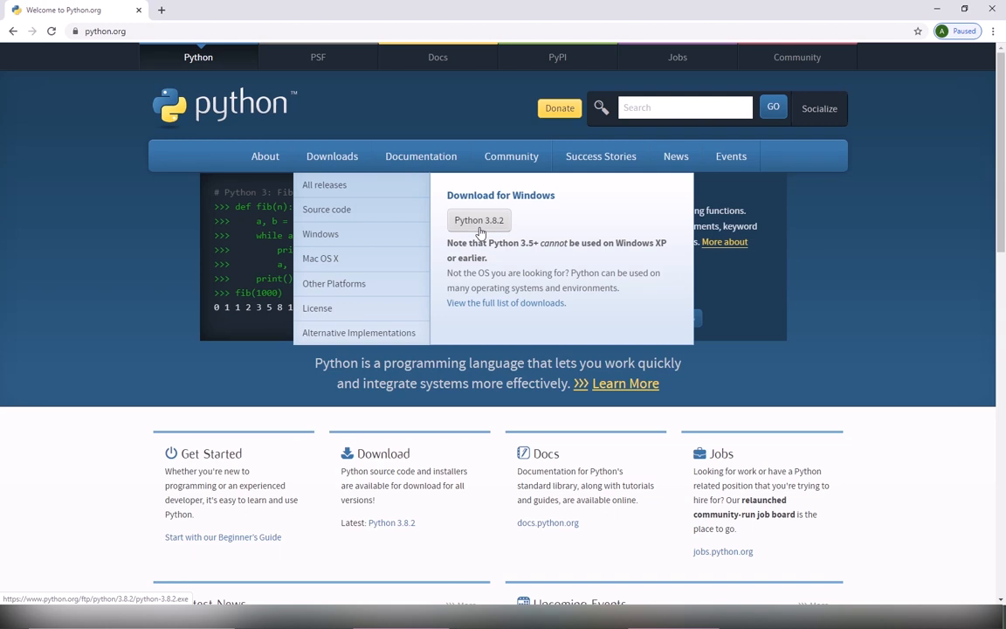
pyautogui.click(478, 220)
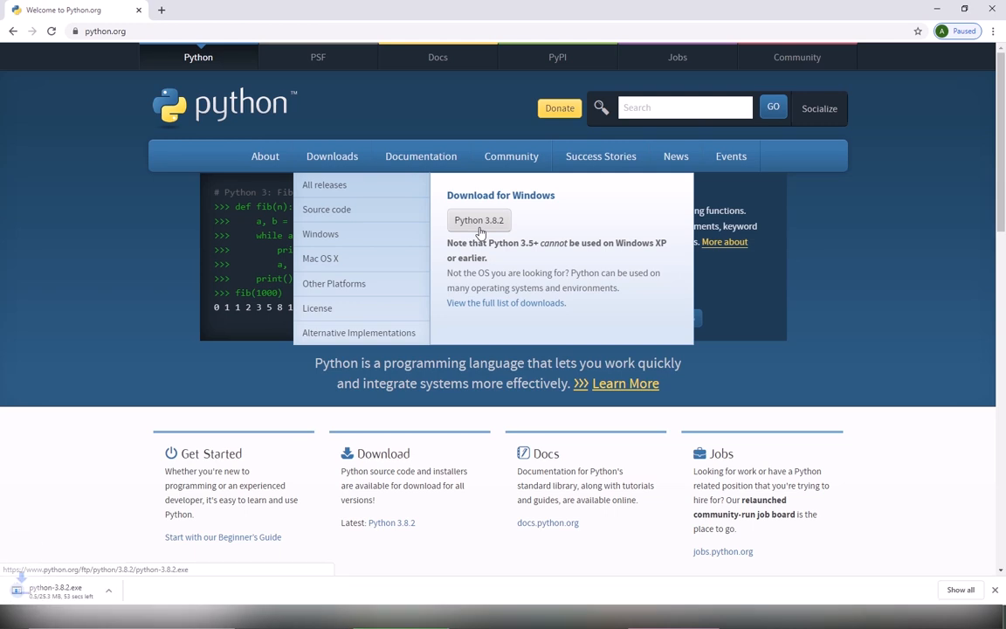
pyautogui.click(479, 220)
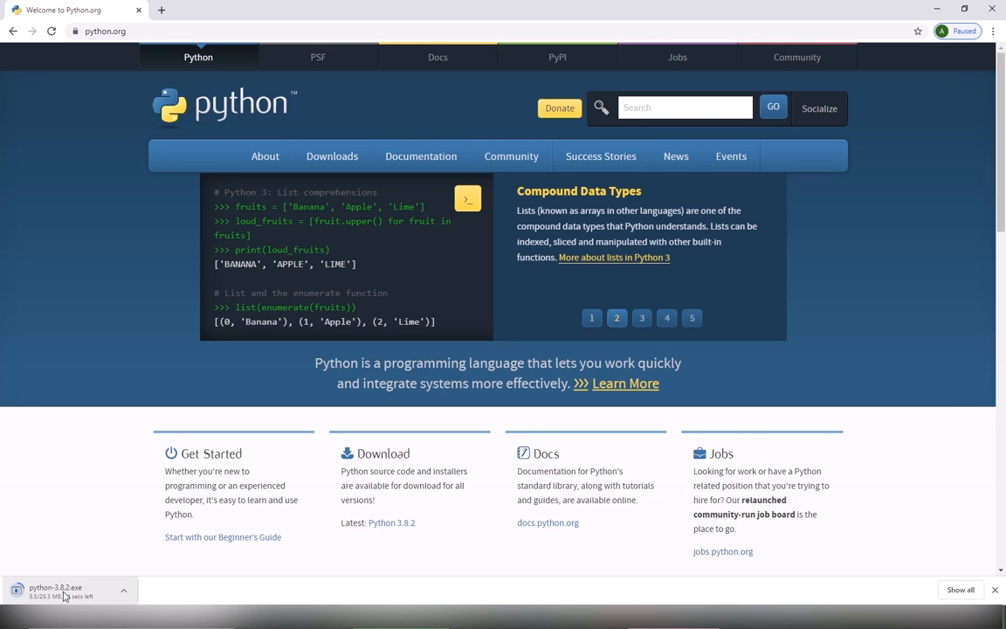
pyautogui.moveTo(126, 596)
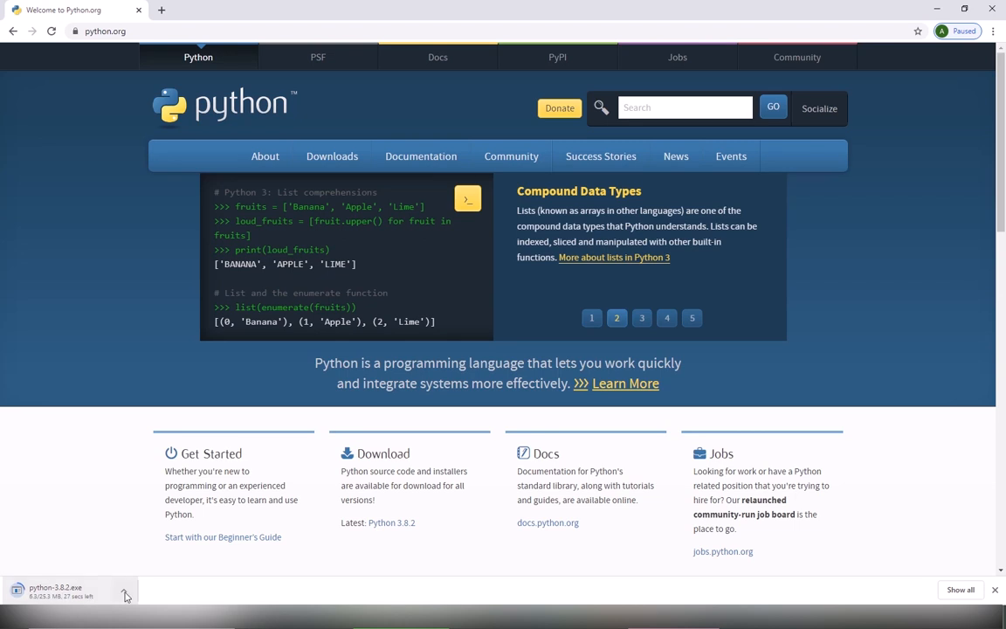
# Step: Launch python-3.8.2.exe from Chrome's download bar
pyautogui.click(643, 318)
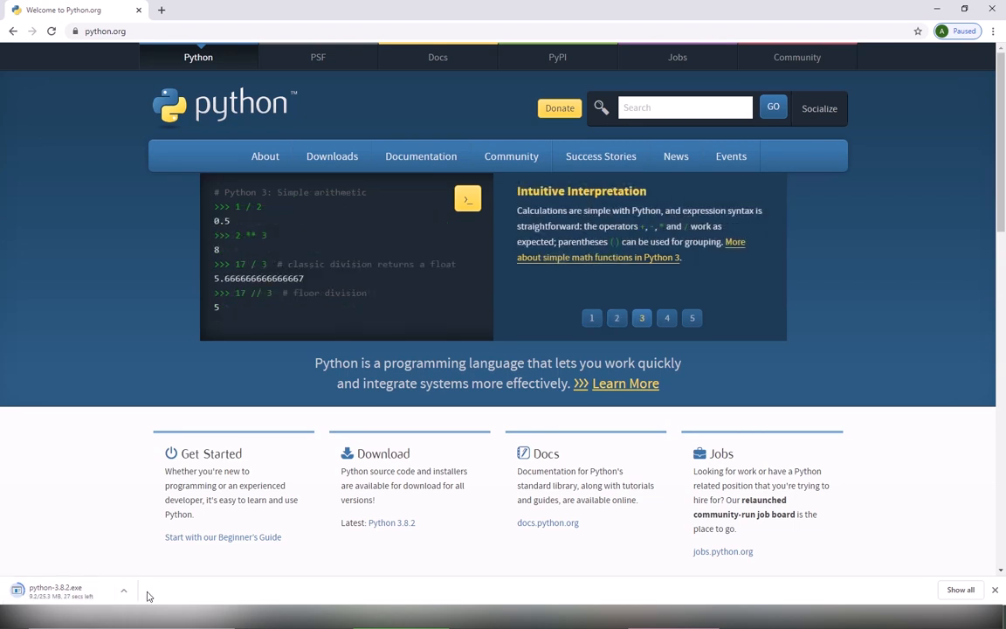
pyautogui.click(667, 318)
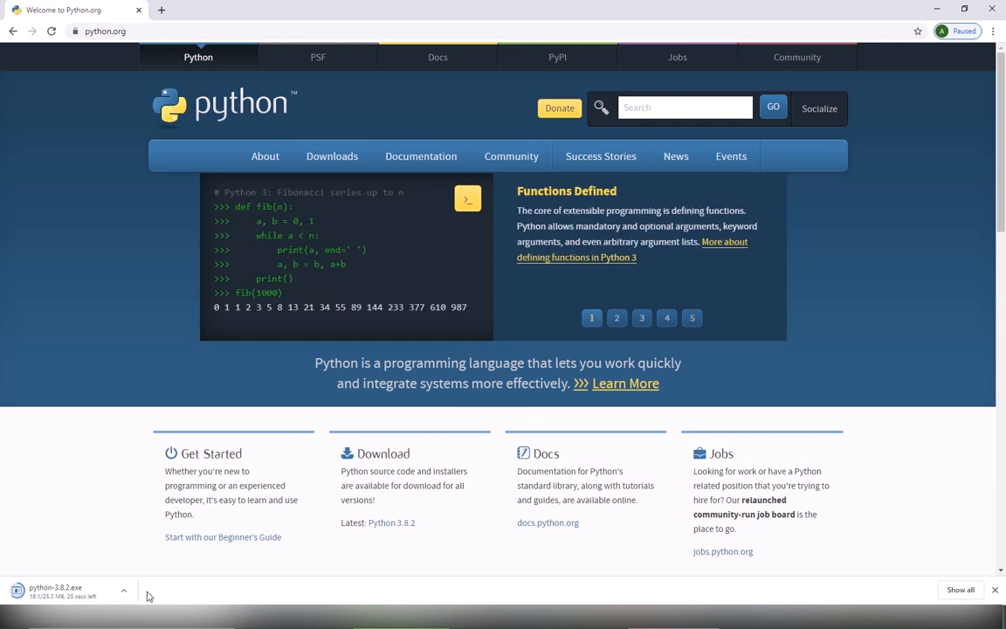
pyautogui.click(617, 318)
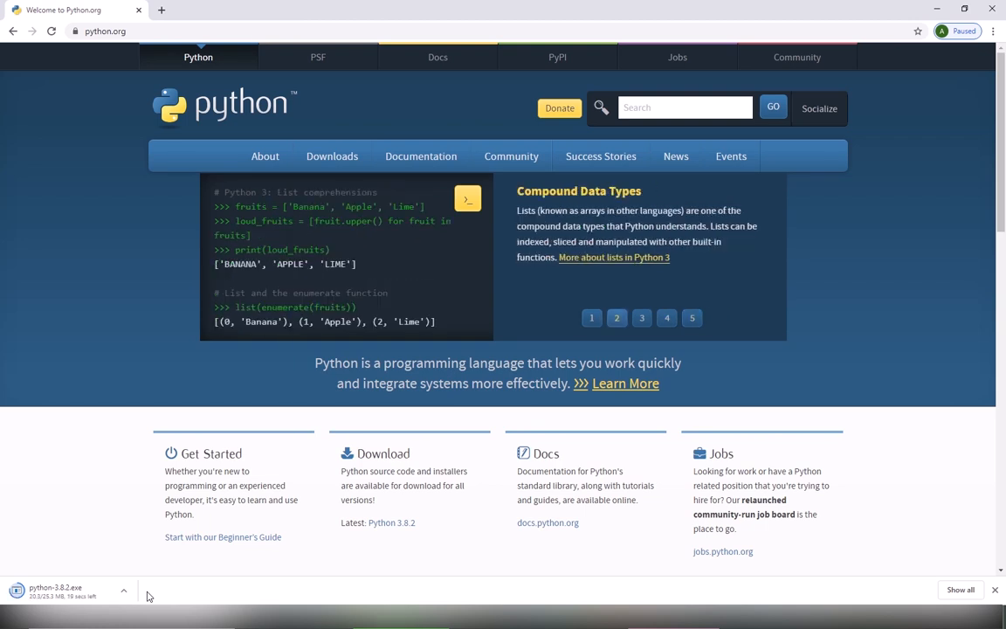
pyautogui.click(667, 318)
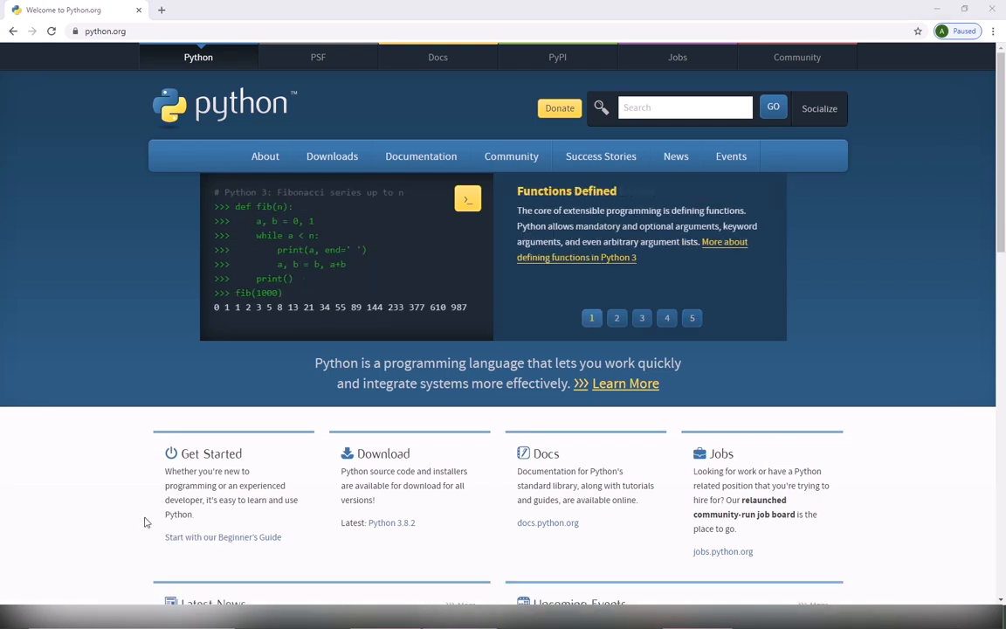
# Step: Review Customize installation, then install Python 3.8.2 with the default settings
pyautogui.click(391, 523)
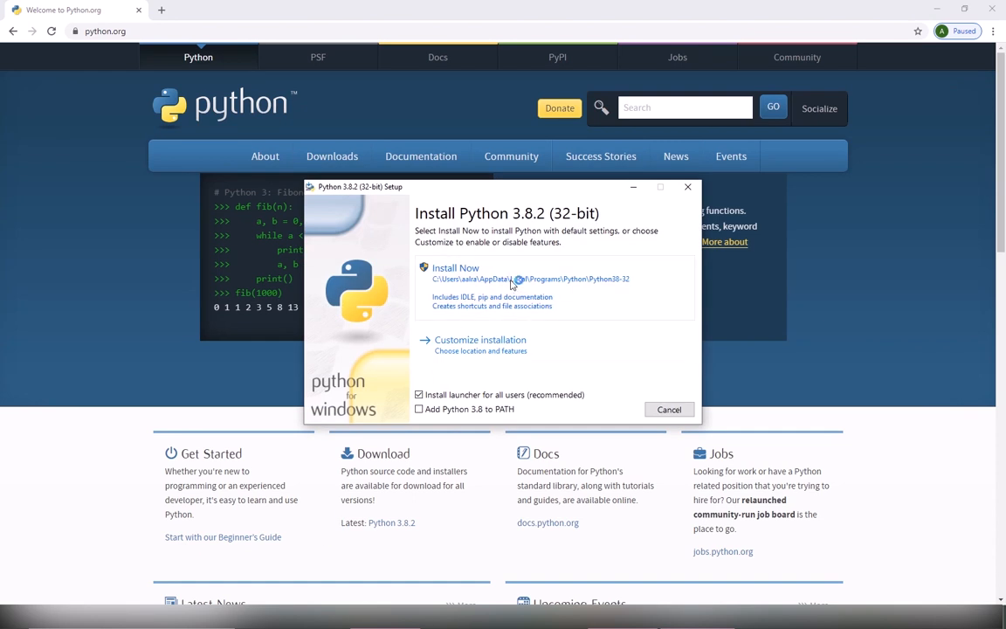
pyautogui.click(479, 339)
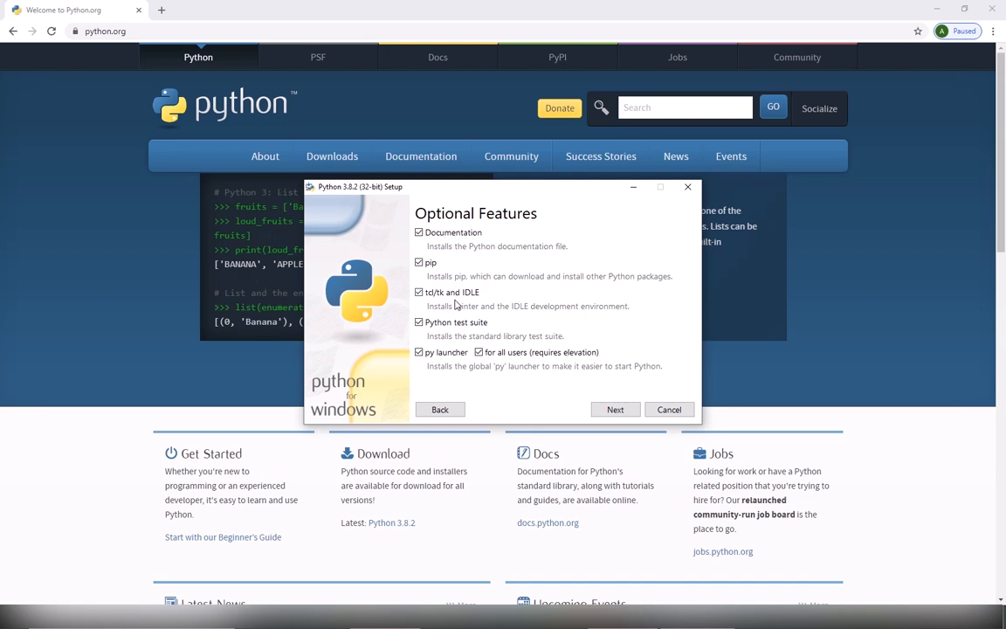
pyautogui.moveTo(446, 276)
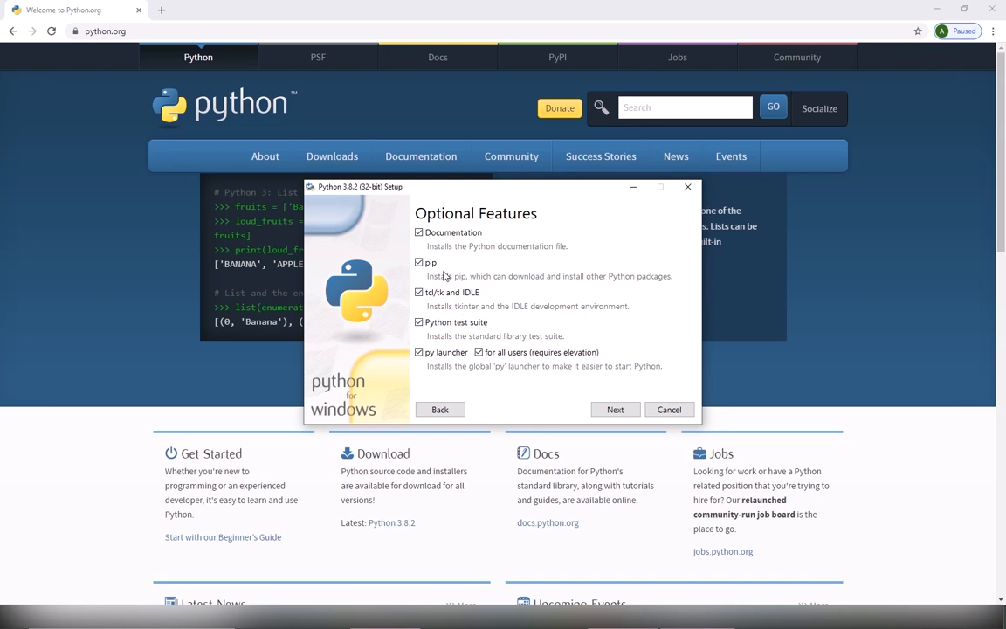
pyautogui.click(440, 409)
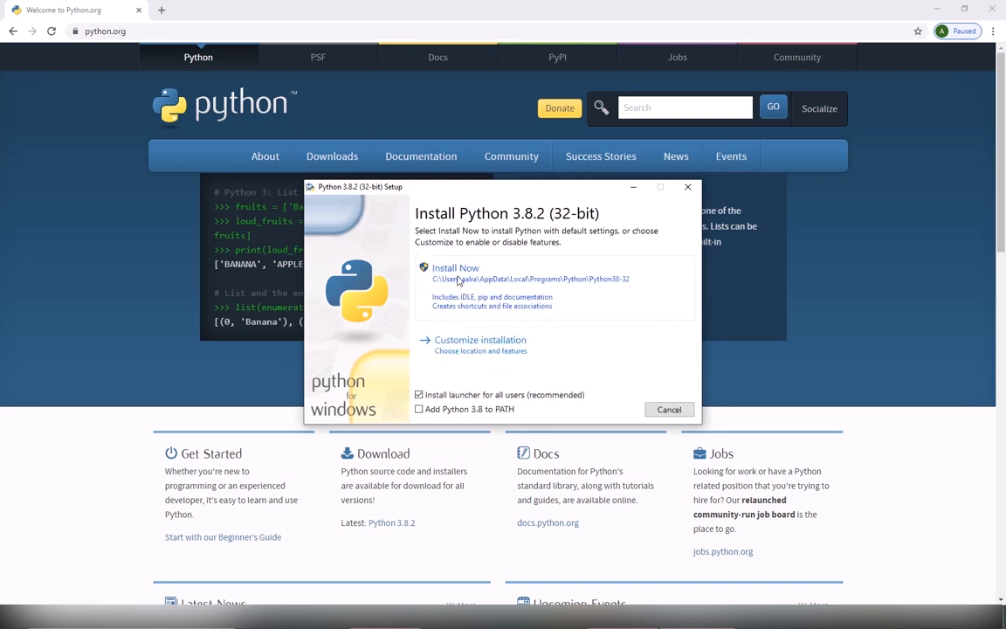
pyautogui.click(454, 269)
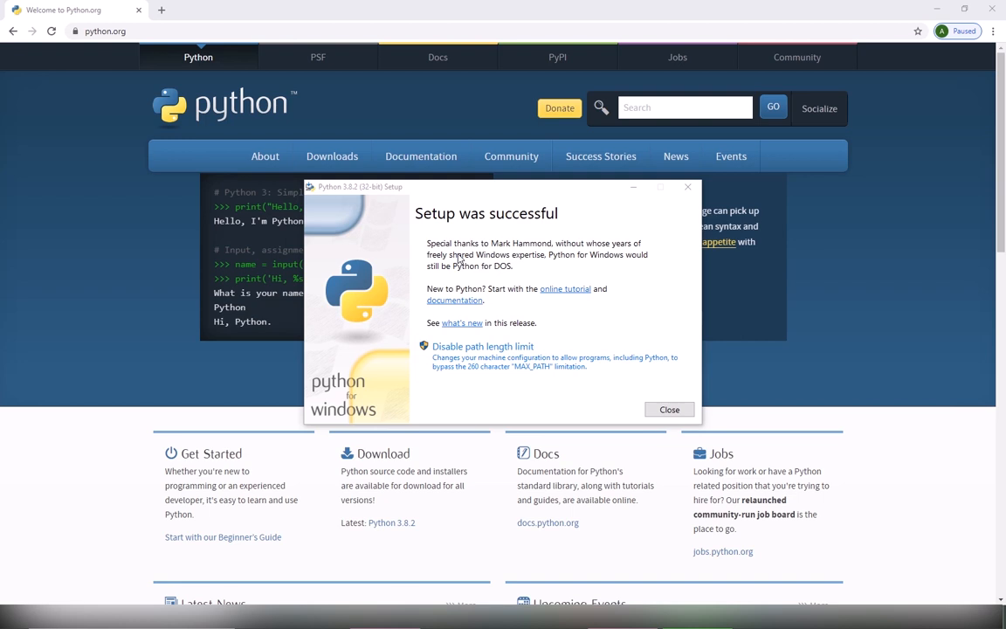
pyautogui.moveTo(625, 332)
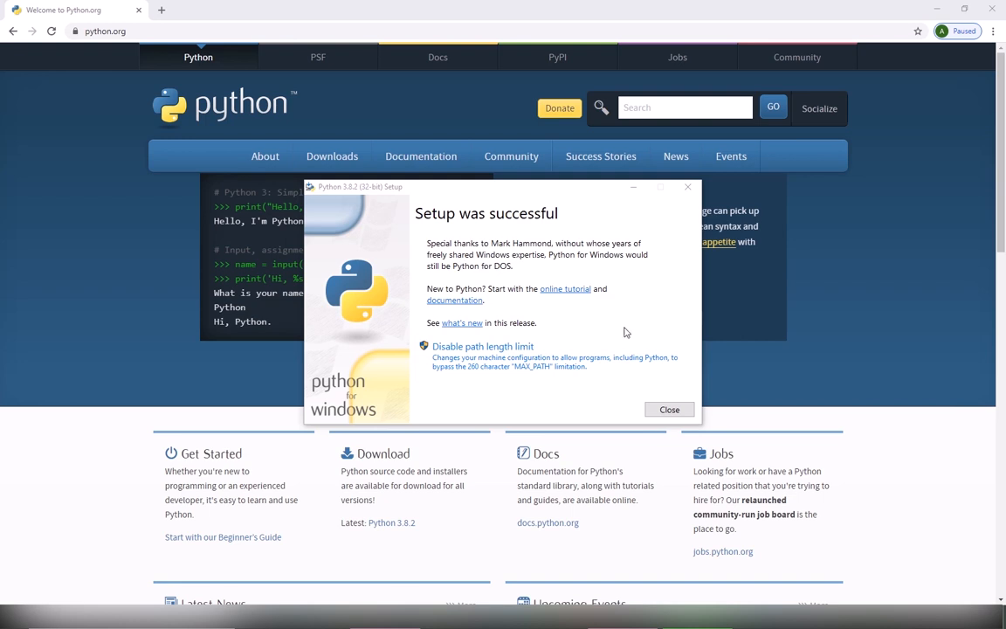
# Step: Close the finished installer and launch the Python 3.8.2 IDLE shell
pyautogui.click(669, 409)
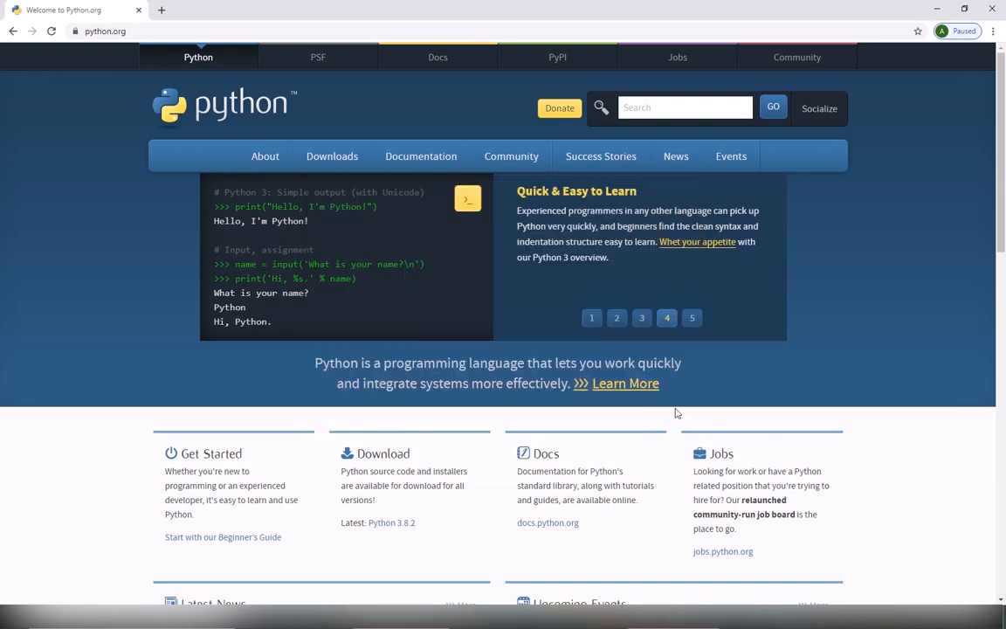
pyautogui.click(692, 318)
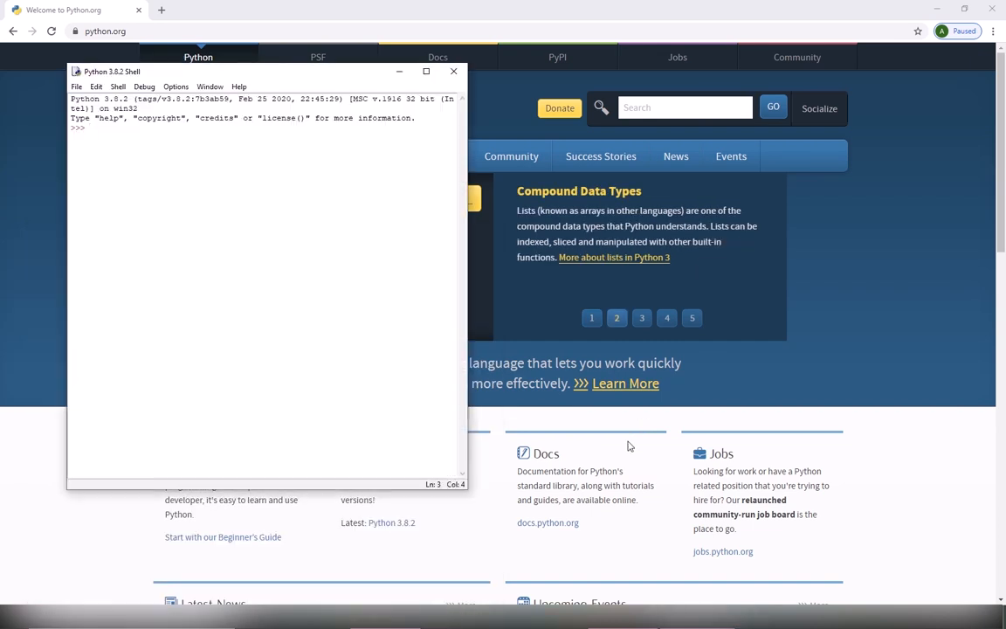
# Step: Run print("hello") at the shell prompt so hello is printed beneath it
pyautogui.moveTo(112, 70); pyautogui.dragTo(329, 82)
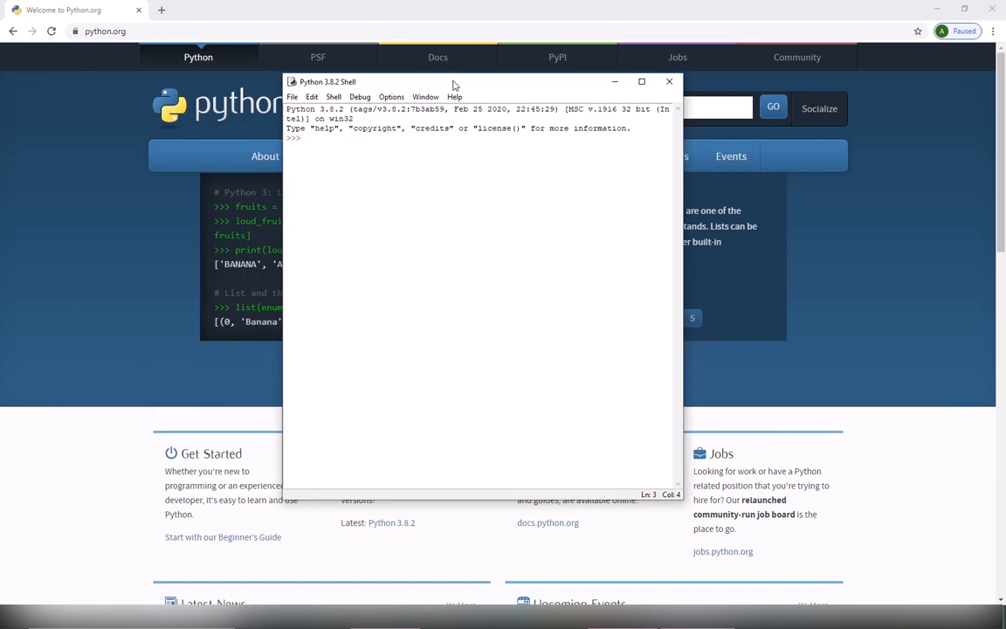
pyautogui.moveTo(454, 112)
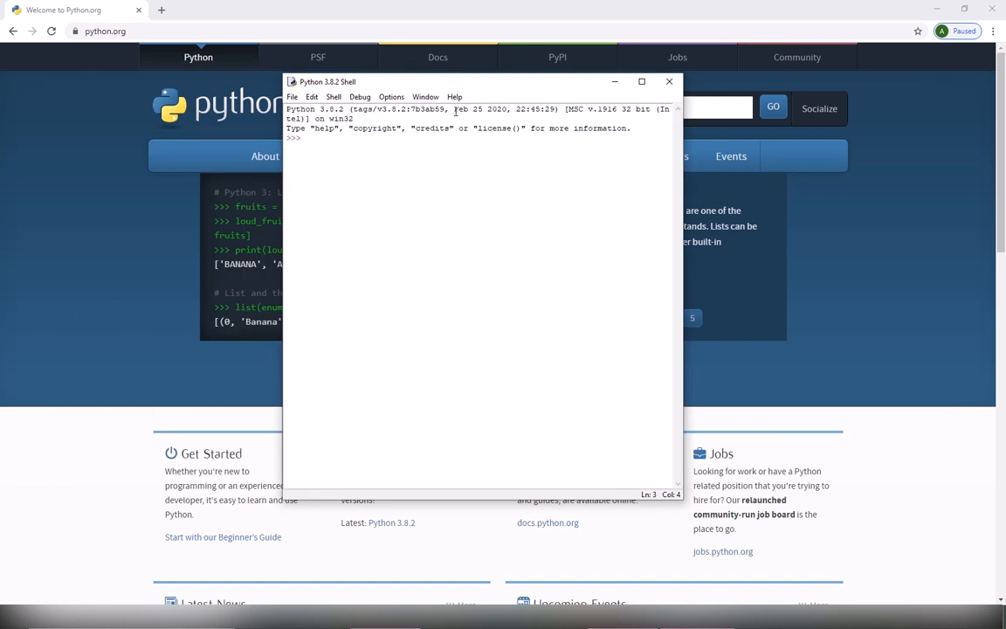
pyautogui.write('print')
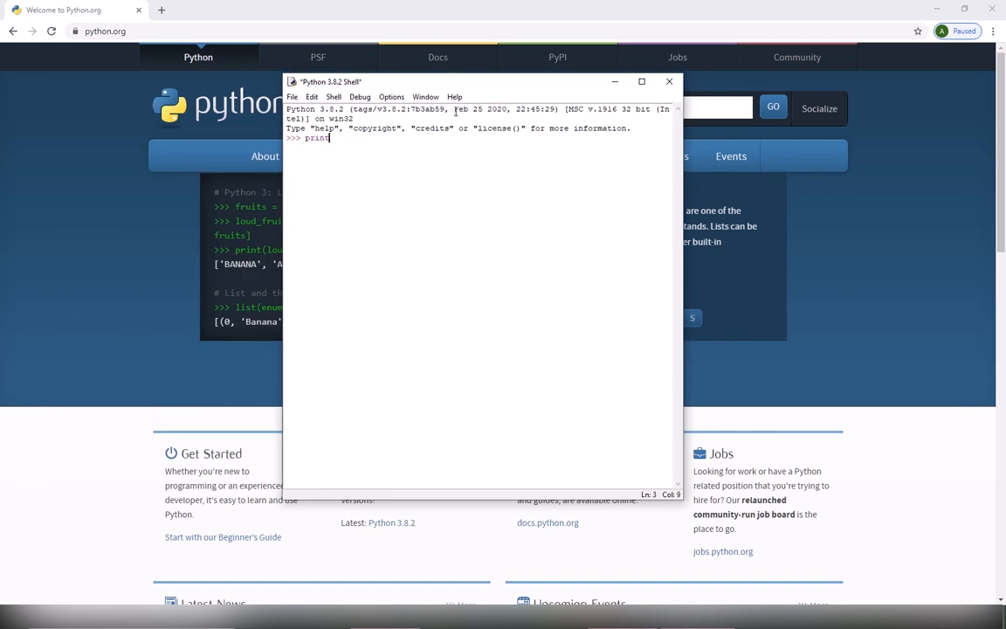
pyautogui.write('("he')
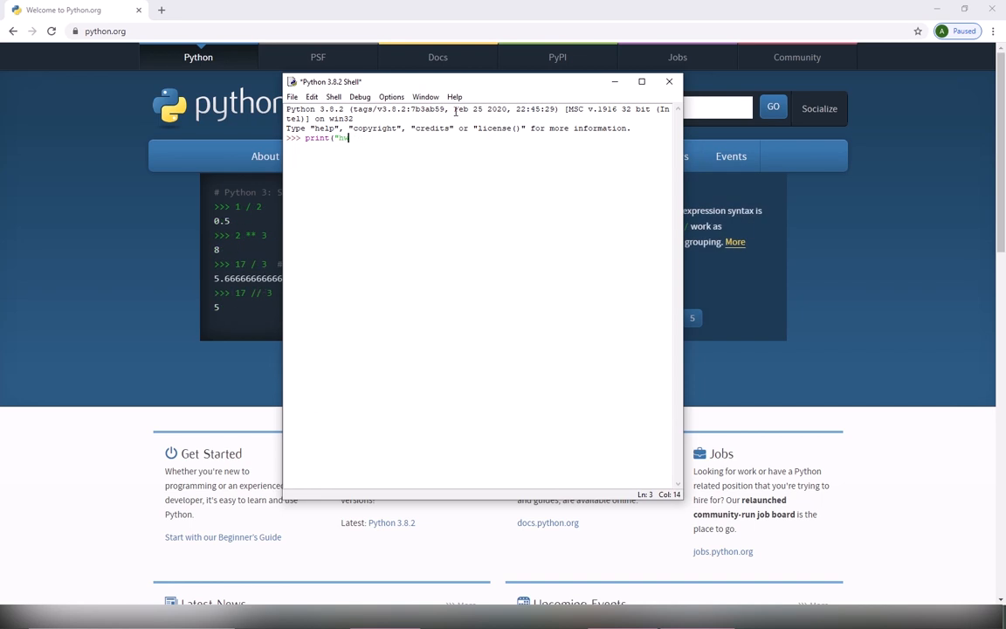
pyautogui.write('l')
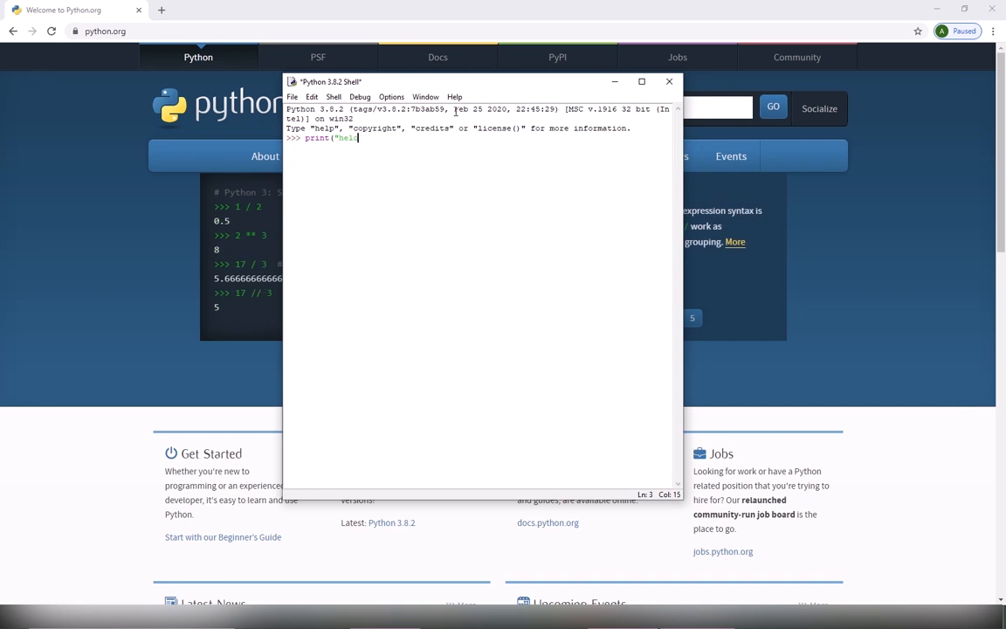
pyautogui.write('lo")')
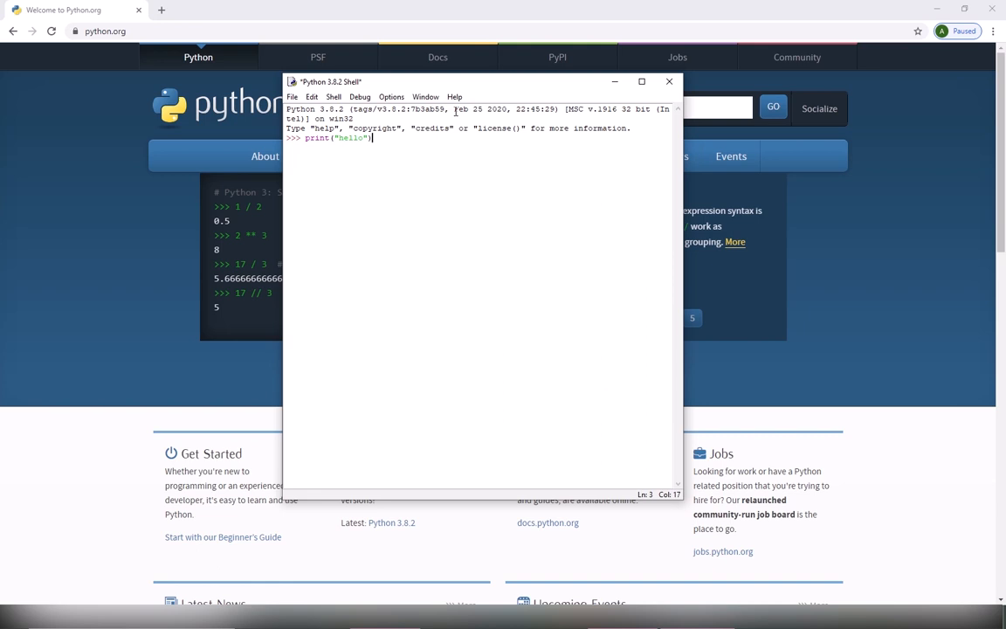
pyautogui.press('Return')
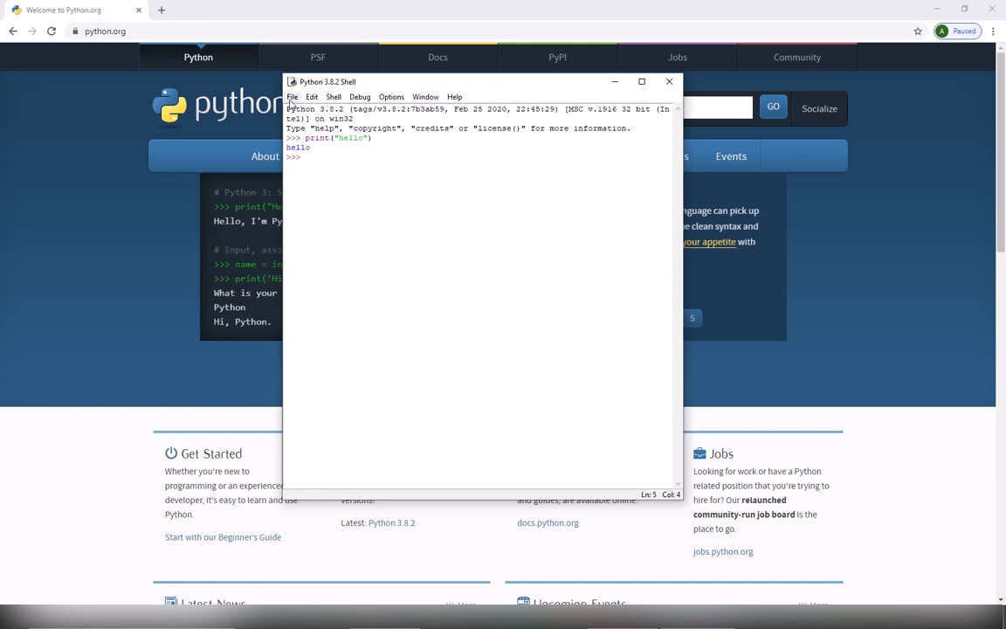
pyautogui.click(294, 96)
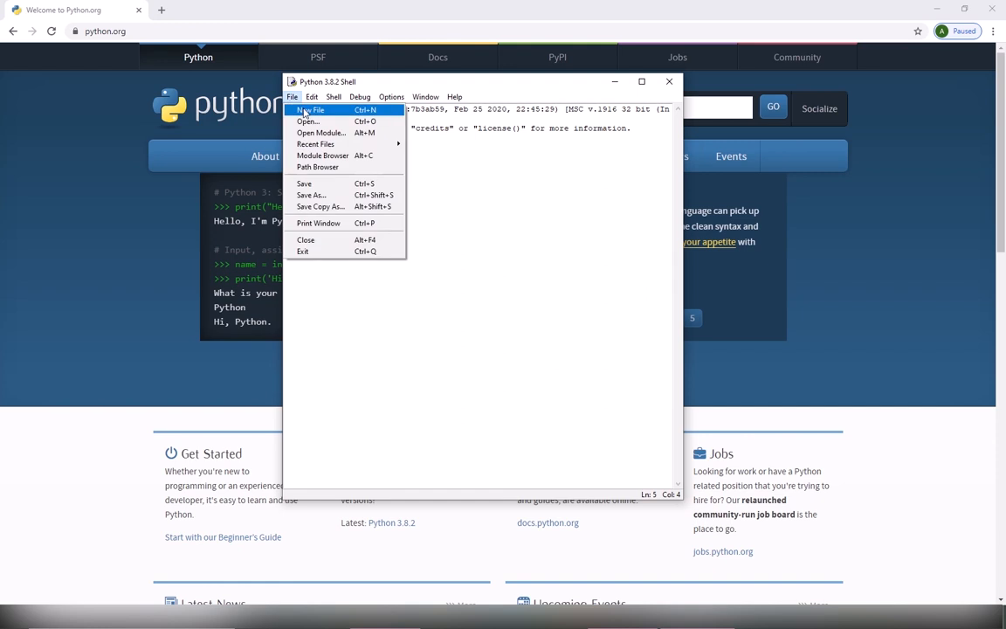
# Step: In a new script, write print("welcome to python") and repeat it on three lines
pyautogui.click(311, 108)
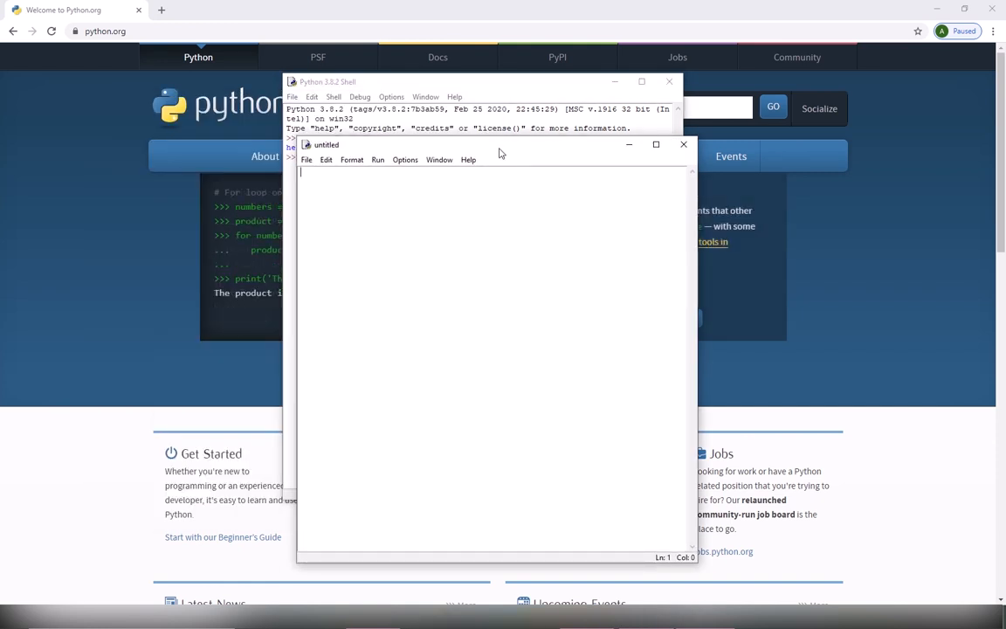
pyautogui.write('print')
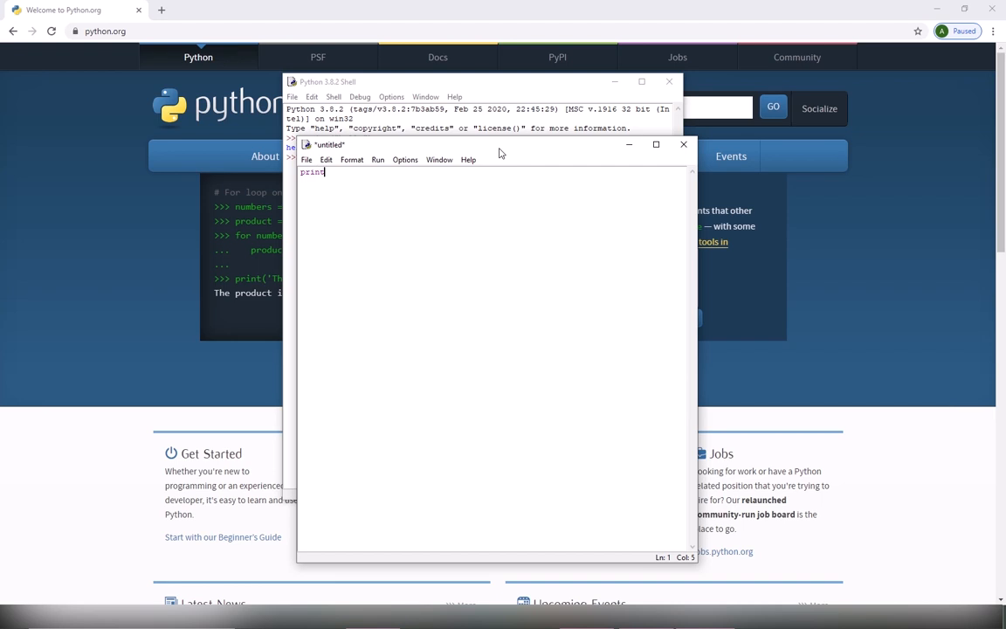
pyautogui.write('("welcome to')
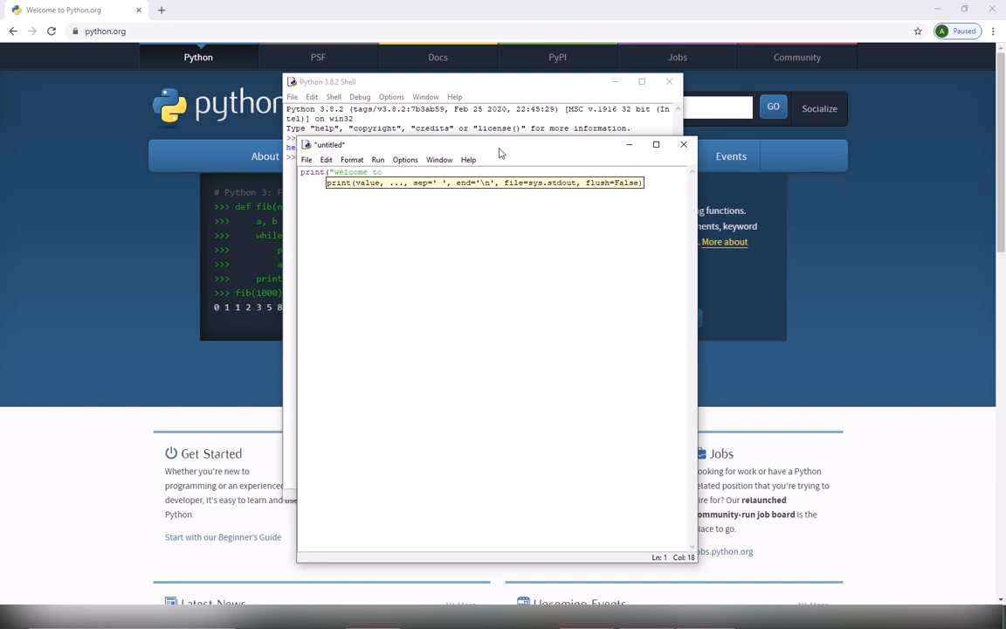
pyautogui.write('python"')
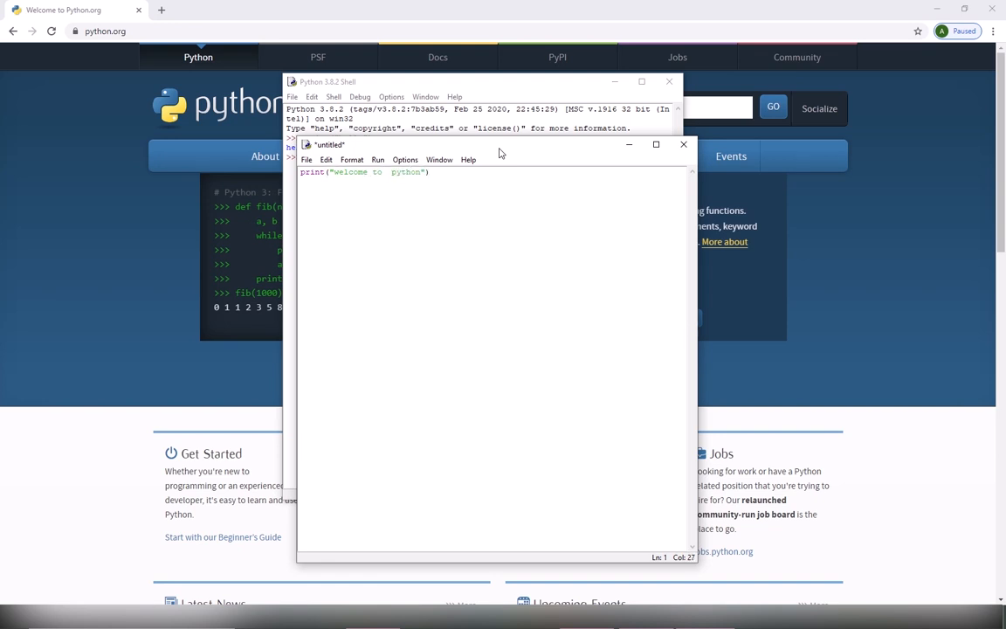
pyautogui.press('Return')
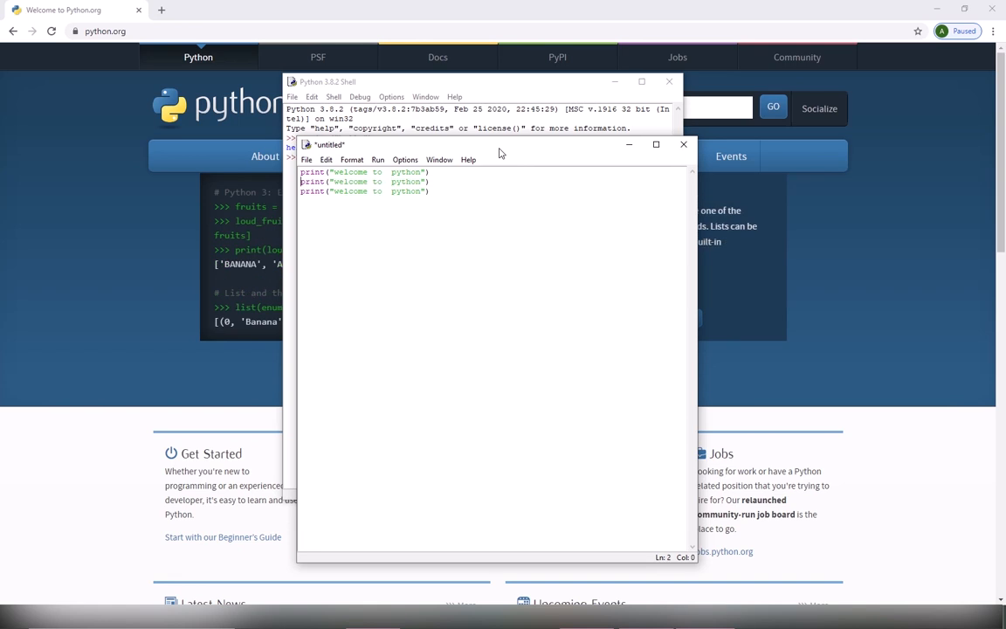
# Step: Edit the second and third strings to "Installing python tutorial" and "Using python"
pyautogui.doubleClick(358, 181)
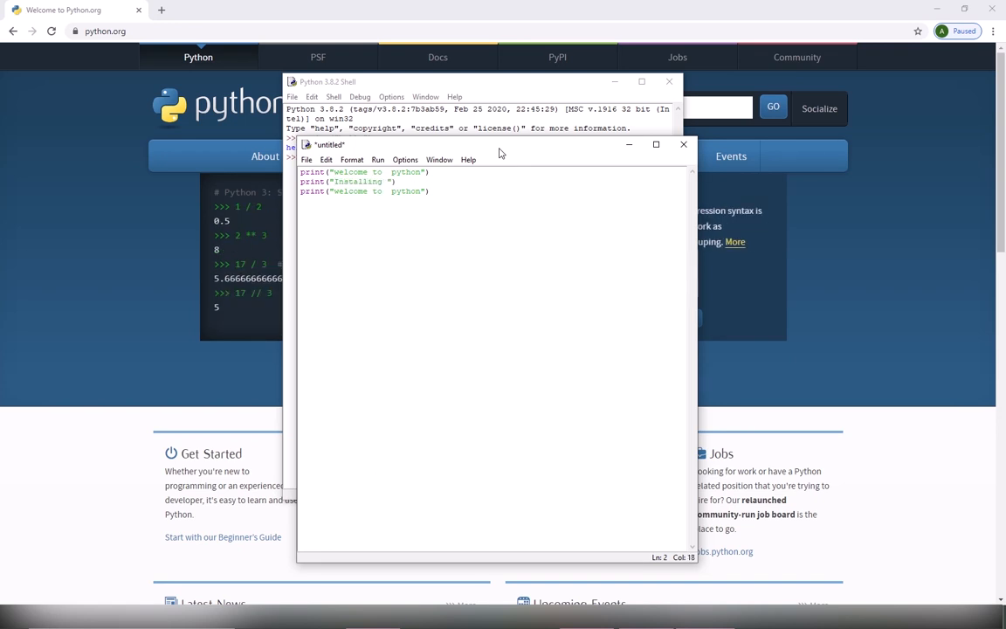
pyautogui.write('python')
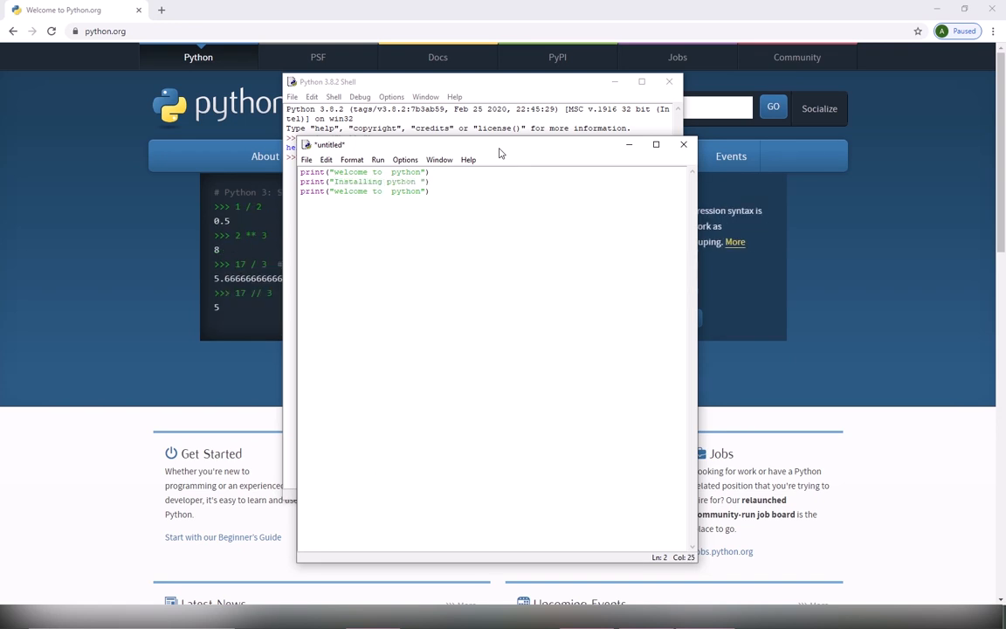
pyautogui.write('tutorial')
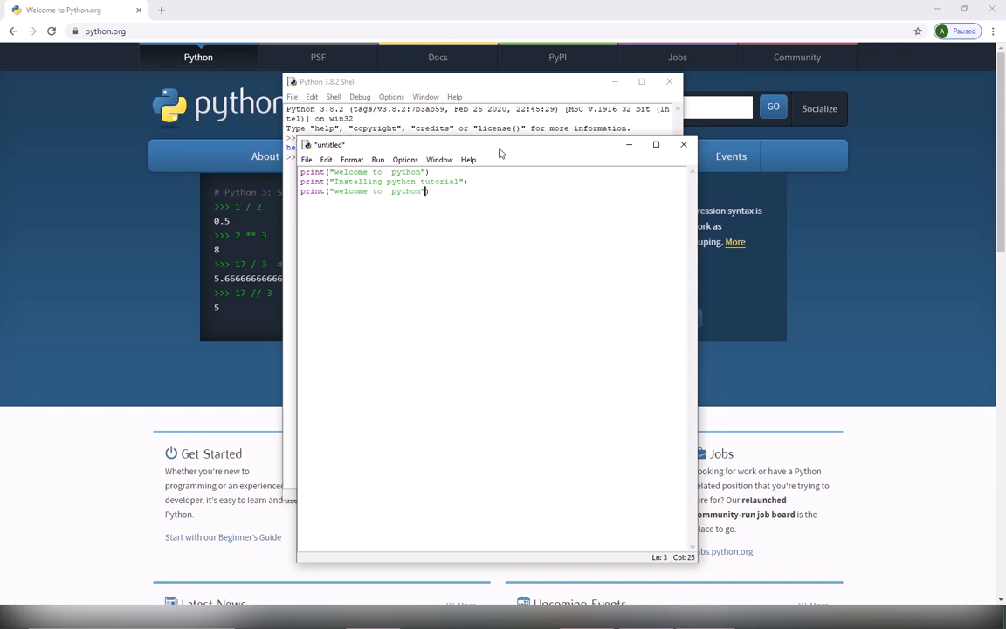
pyautogui.doubleClick(376, 190)
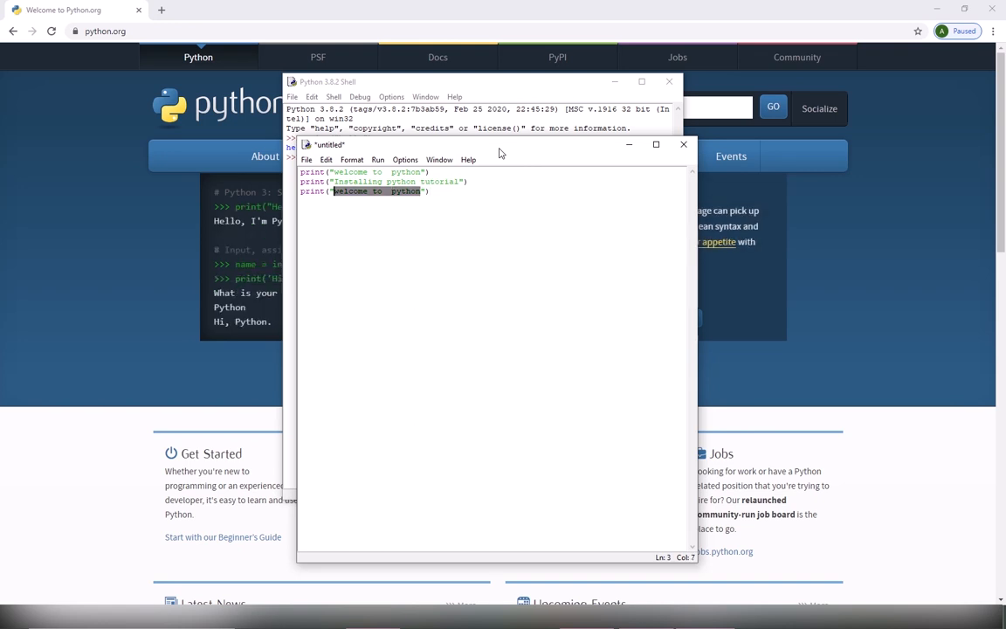
pyautogui.write('Using py")')
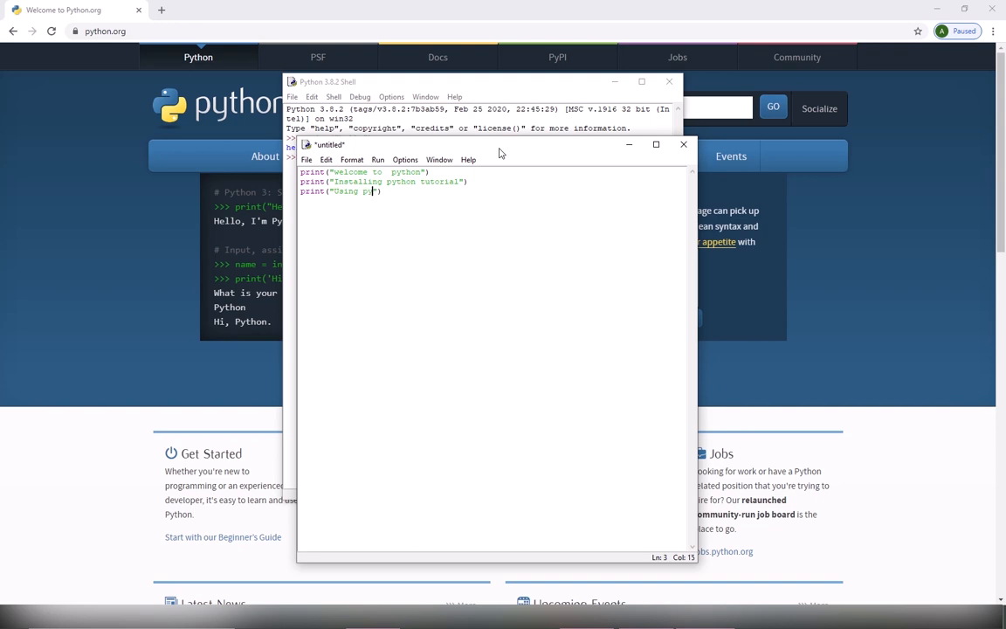
pyautogui.write('thon')
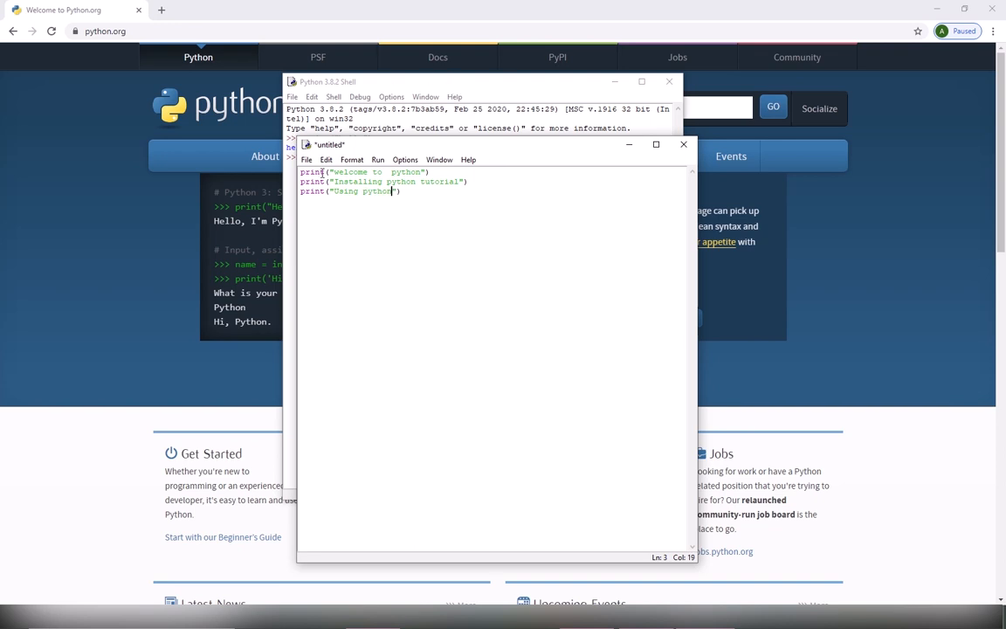
pyautogui.click(308, 159)
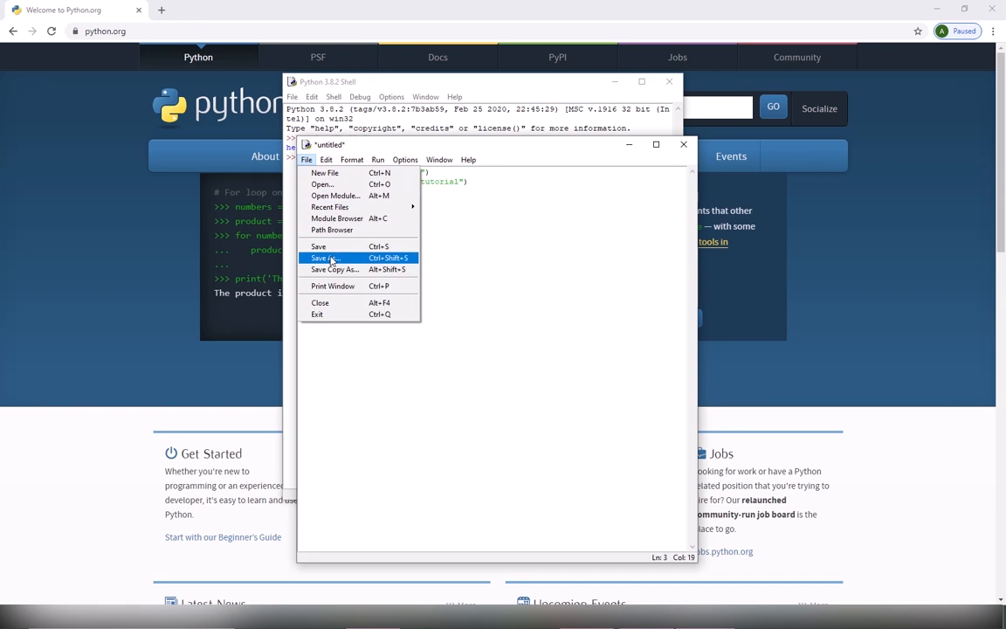
# Step: Save the script as test.py in the Python38-32 folder via Save As
pyautogui.click(325, 257)
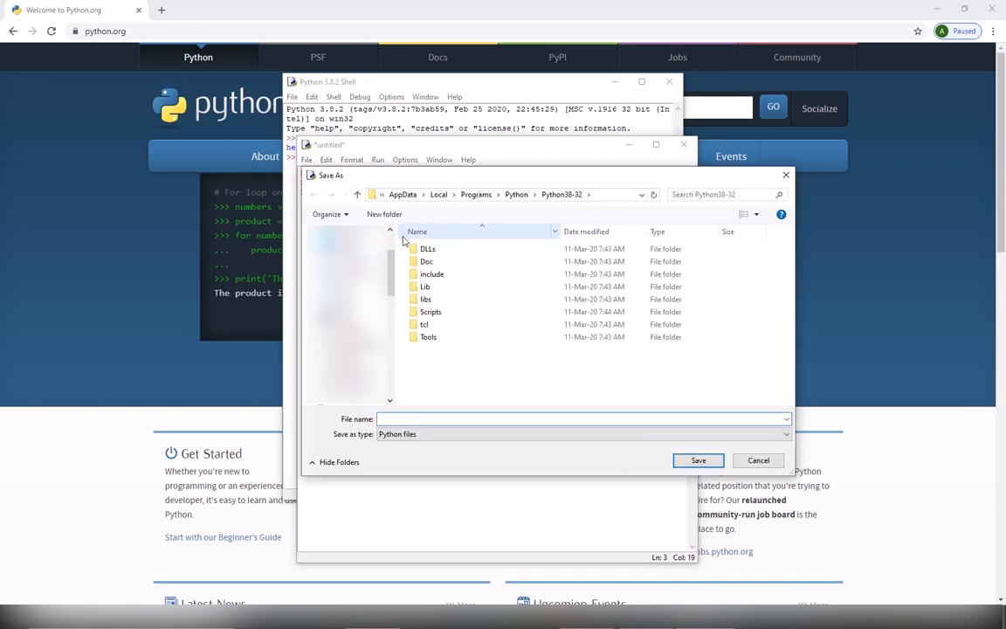
pyautogui.moveTo(521, 228)
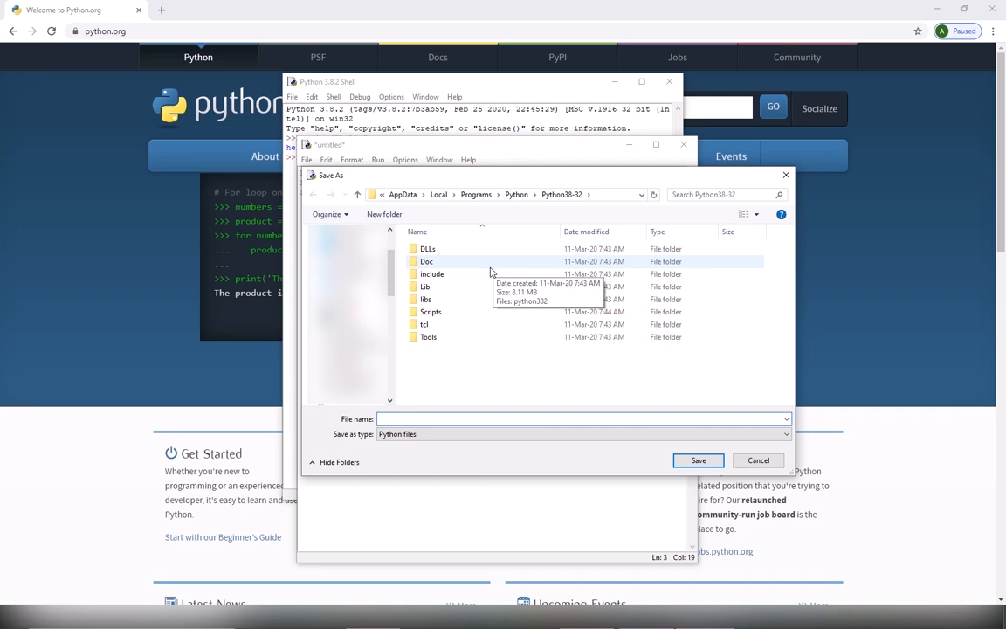
pyautogui.moveTo(468, 286)
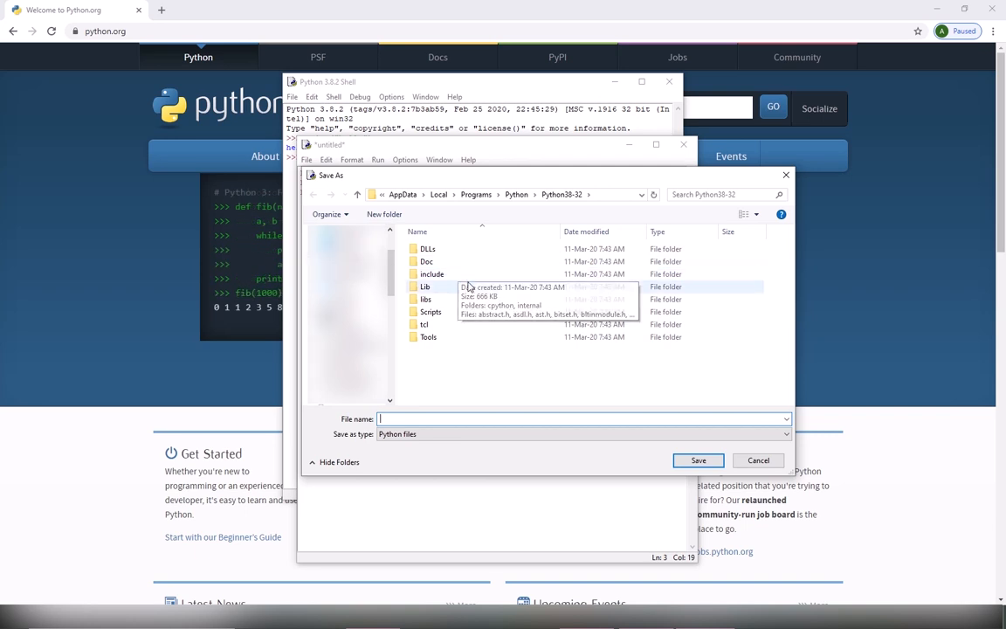
pyautogui.moveTo(461, 414)
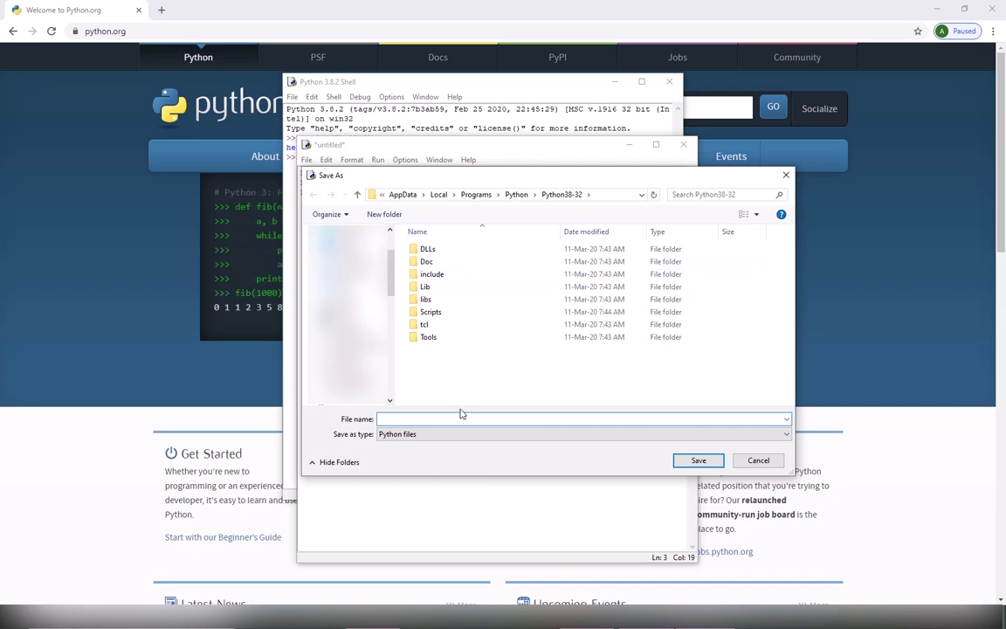
pyautogui.click(580, 420)
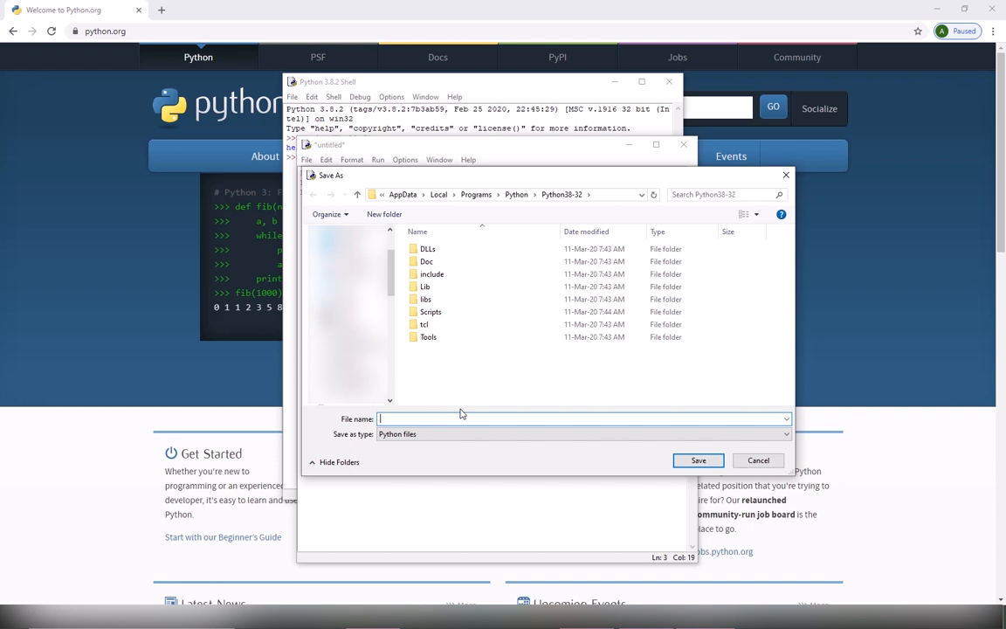
pyautogui.click(699, 462)
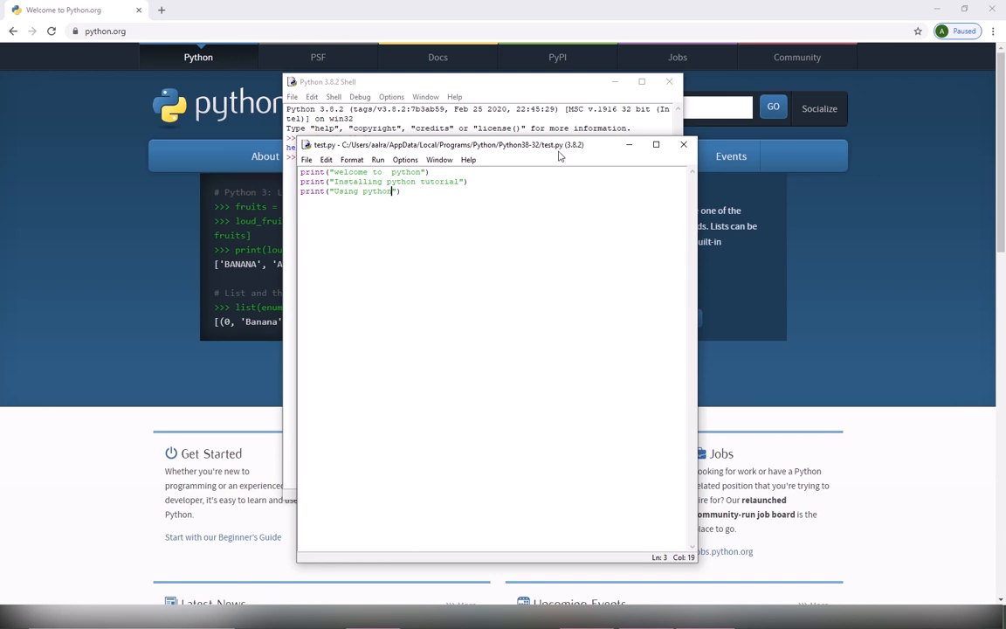
pyautogui.moveTo(499, 168)
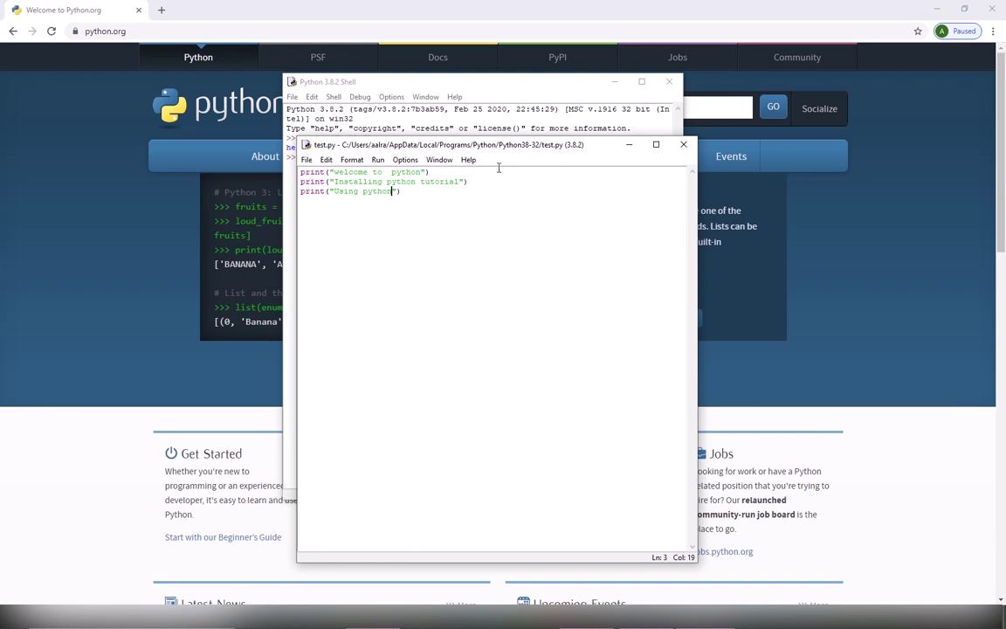
# Step: Run test.py with Run Module and place the editor to the left of the shell
pyautogui.click(378, 159)
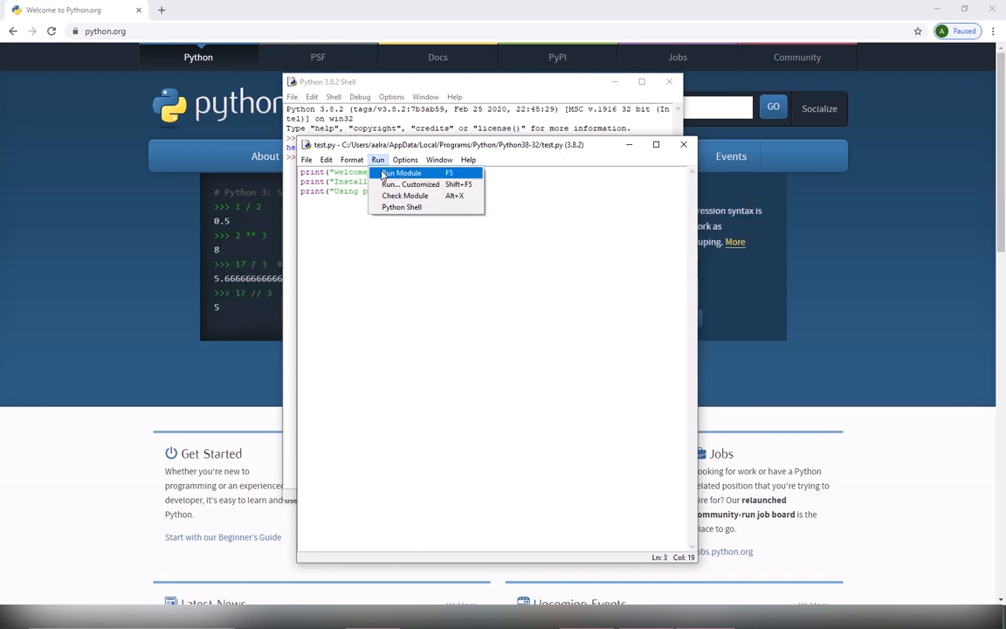
pyautogui.click(402, 173)
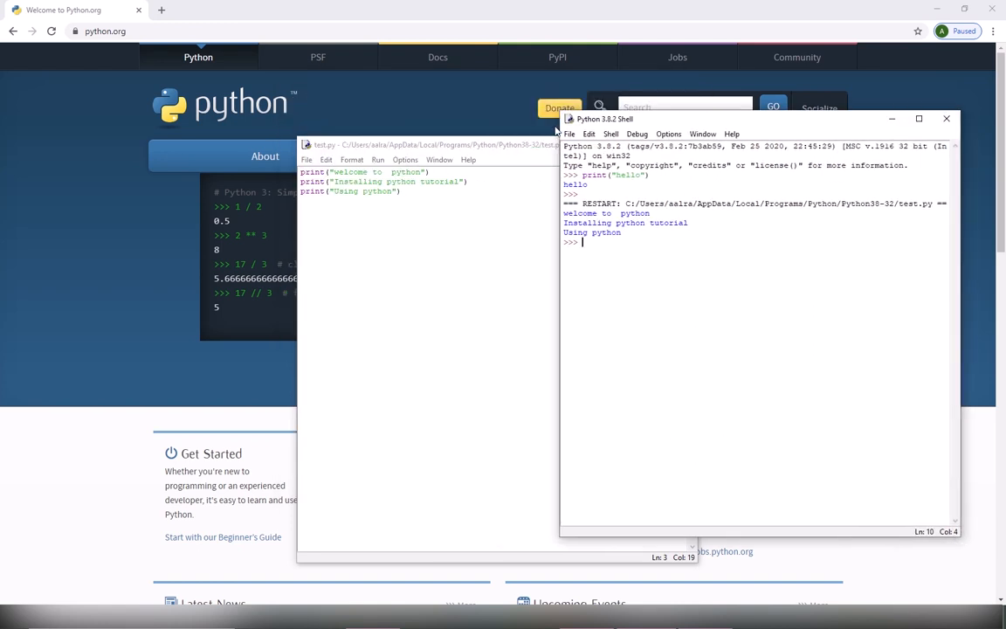
pyautogui.moveTo(410, 143); pyautogui.dragTo(259, 122)
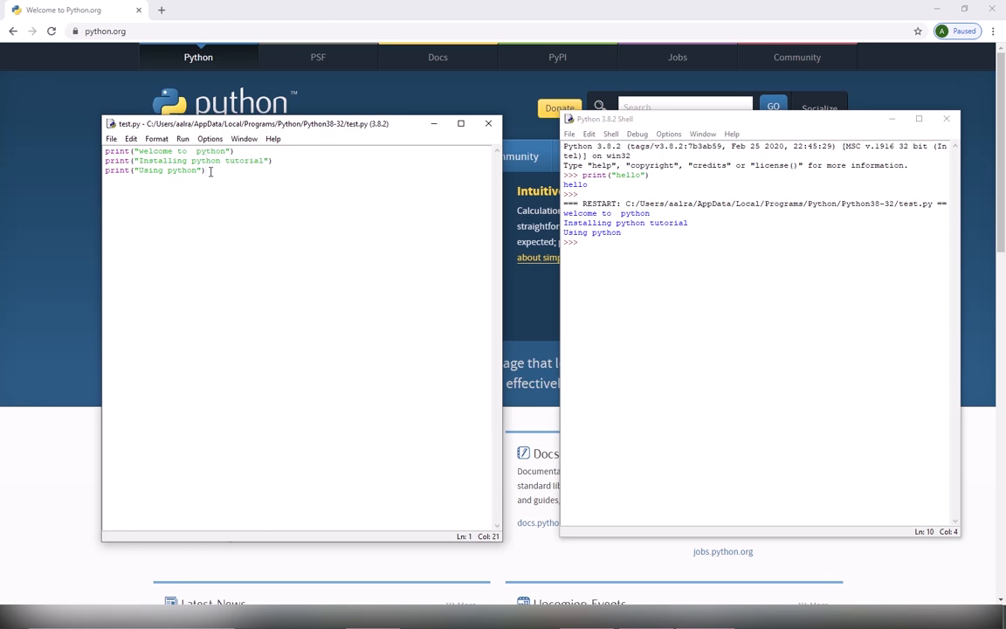
# Step: Add x = input("enter a number ") at the top of test.py, followed by print(x)
pyautogui.write('x =')
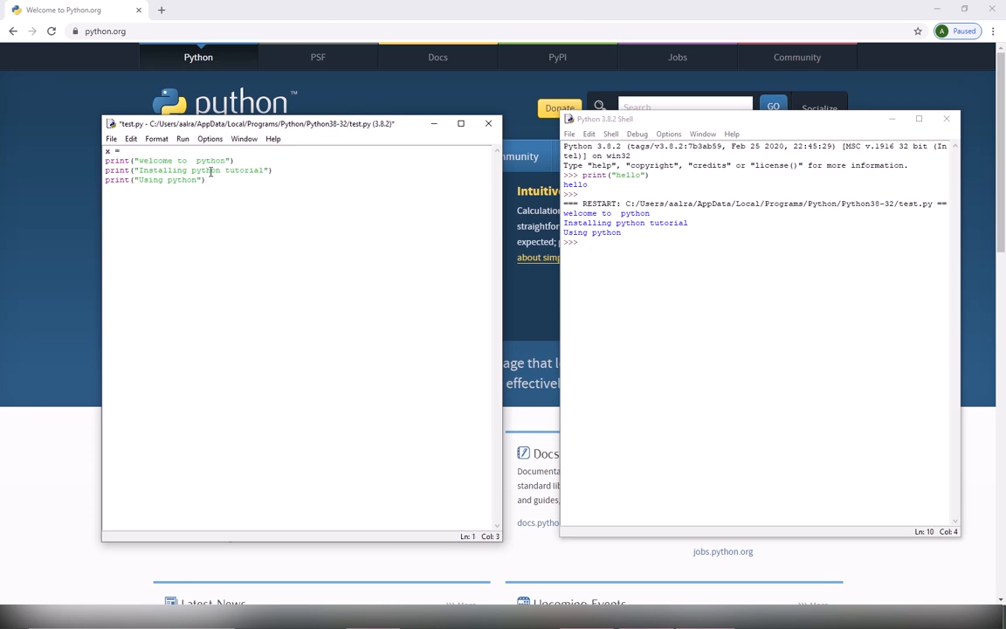
pyautogui.write('inout')
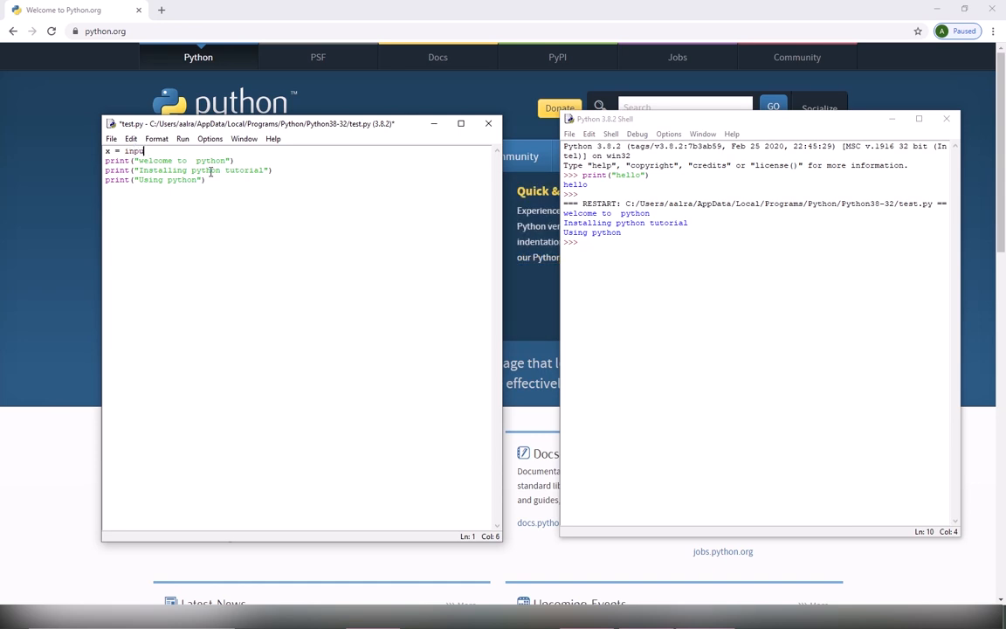
pyautogui.write('("en')
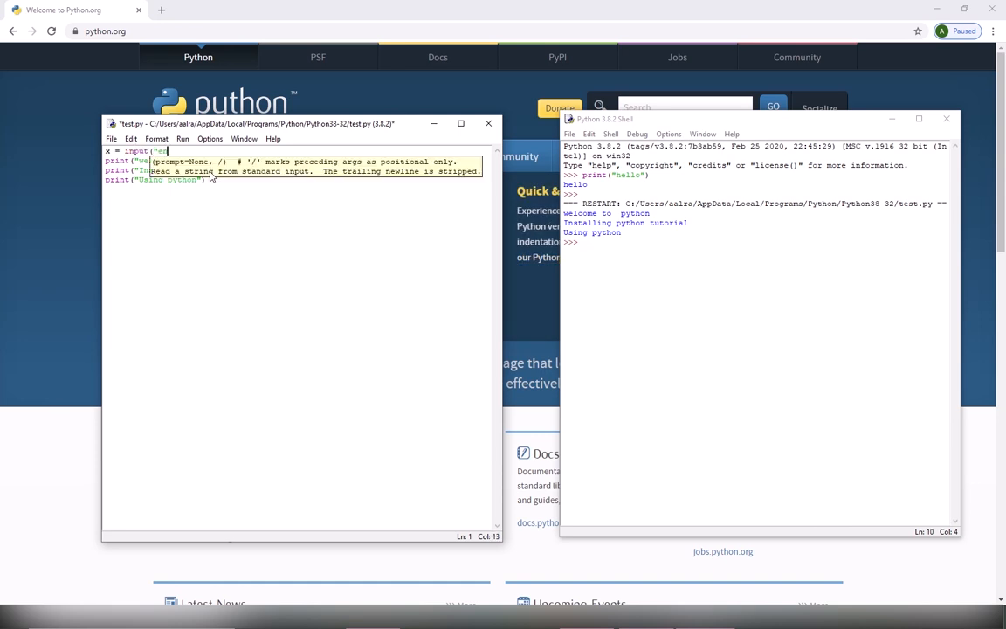
pyautogui.write('entera')
pyautogui.write('print(x)')
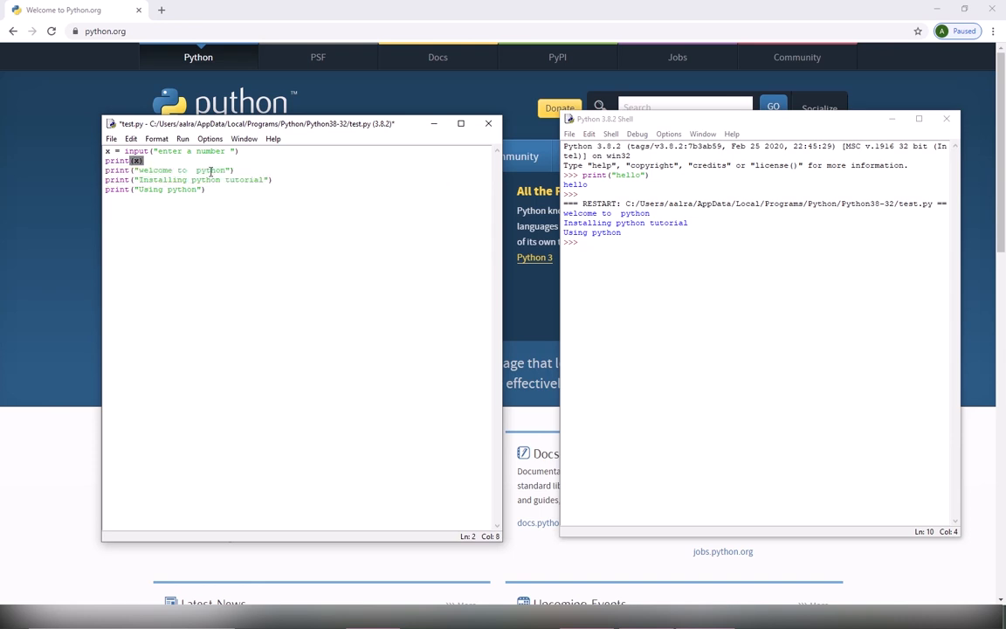
# Step: Run the modified test.py, saving it first, and enter 2020 at the number prompt
pyautogui.click(182, 139)
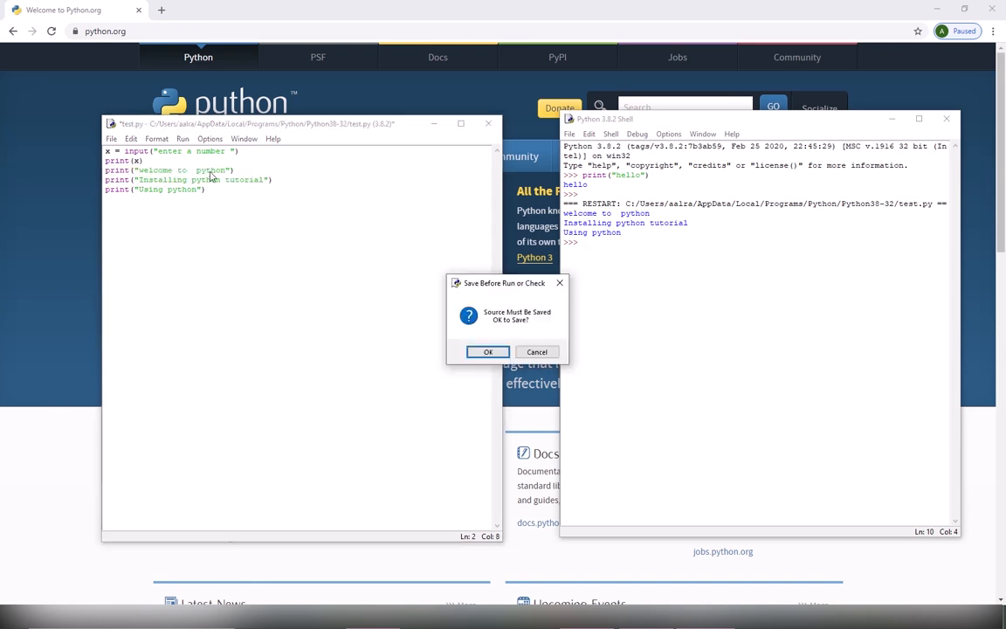
pyautogui.click(488, 352)
pyautogui.write('2020')
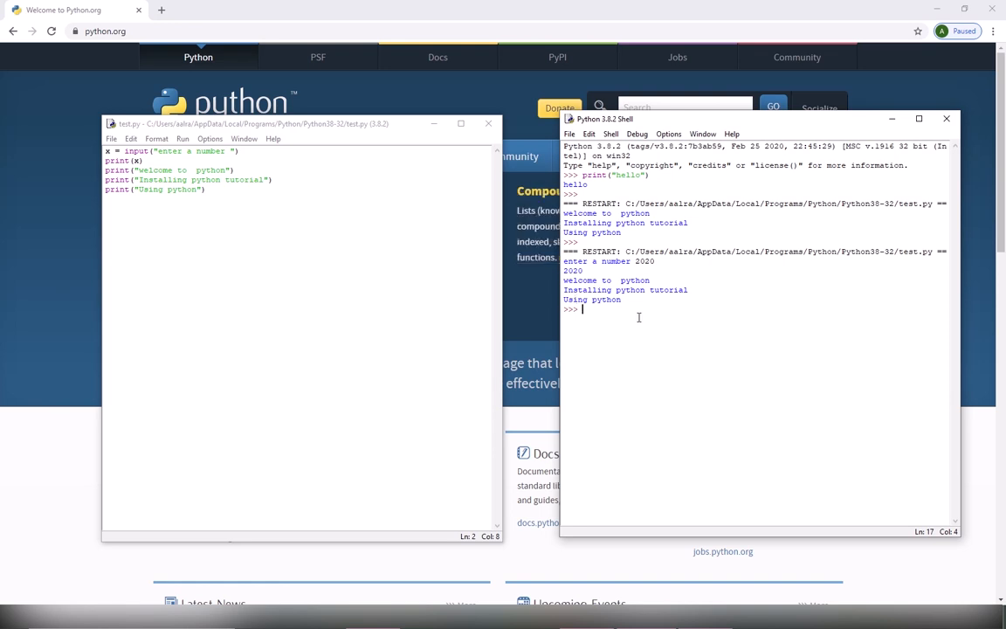
pyautogui.moveTo(650, 298)
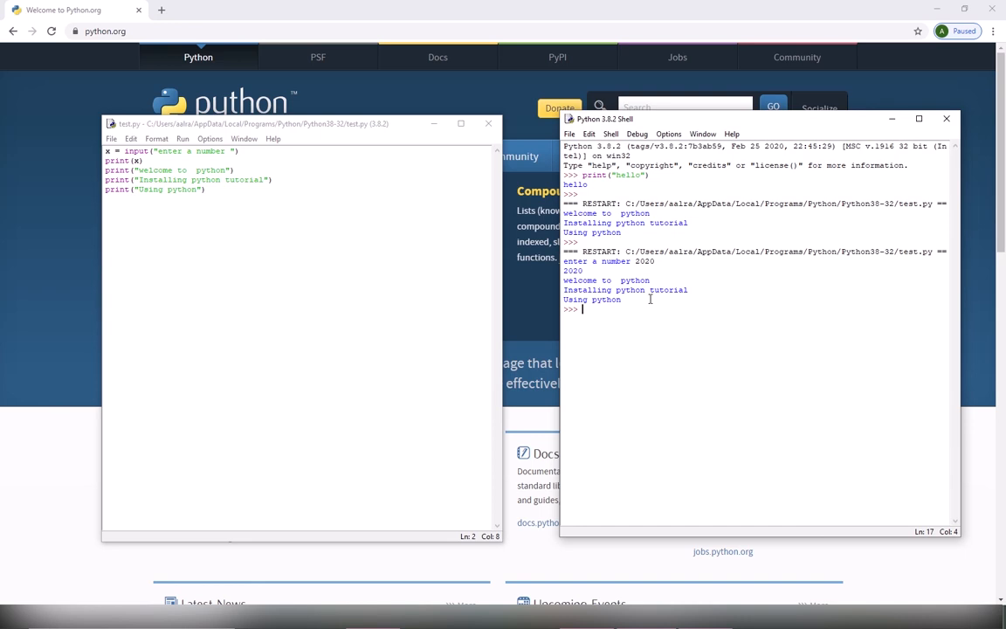
pyautogui.moveTo(655, 334)
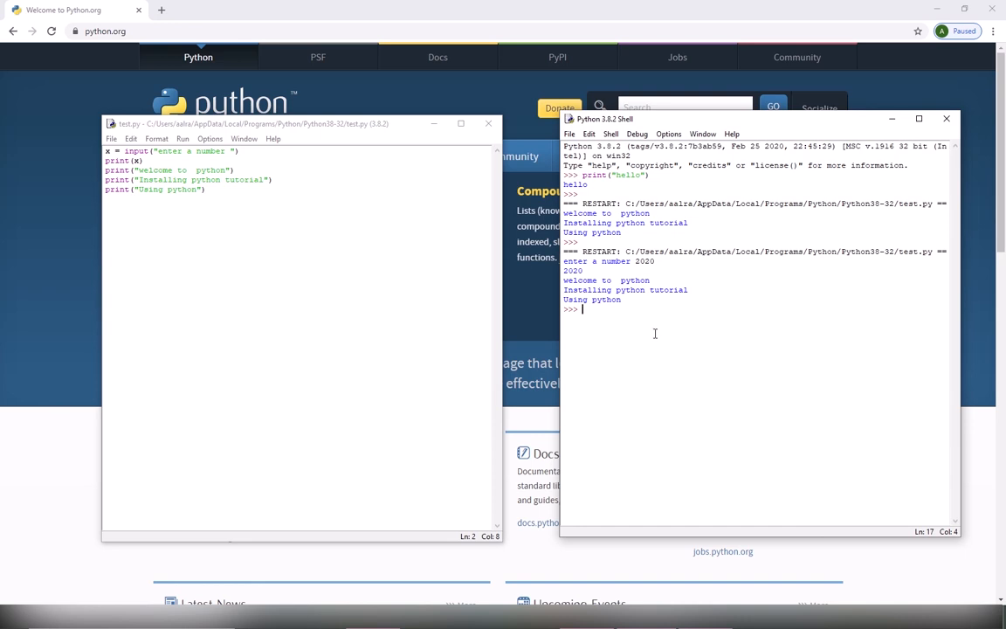